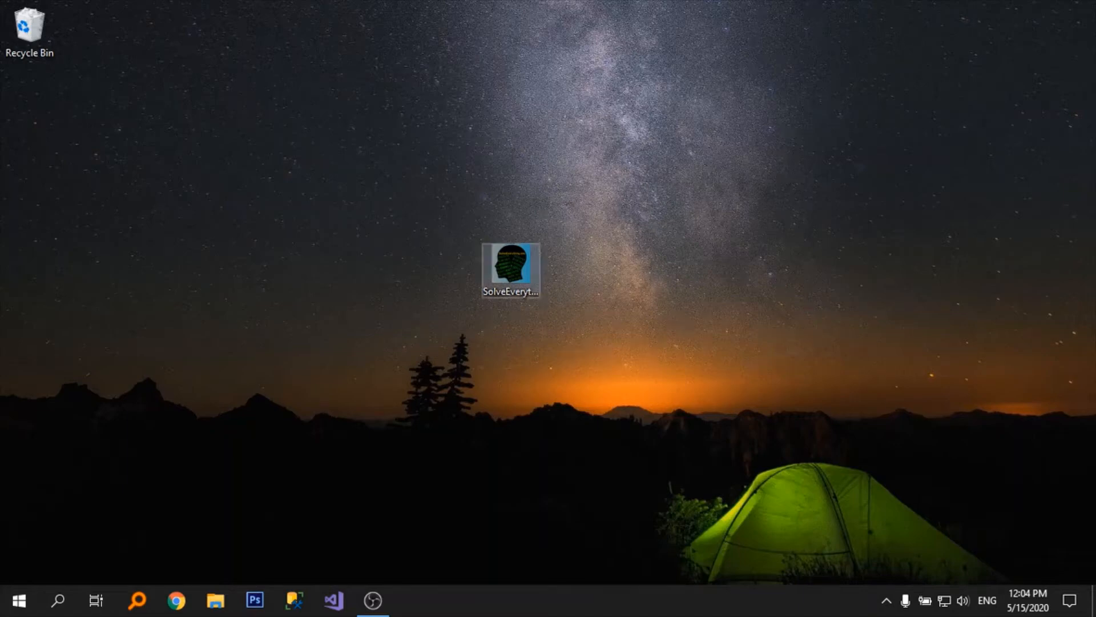
Open the SolveEverything project from its desktop icon's context menu.
right_click(510, 268)
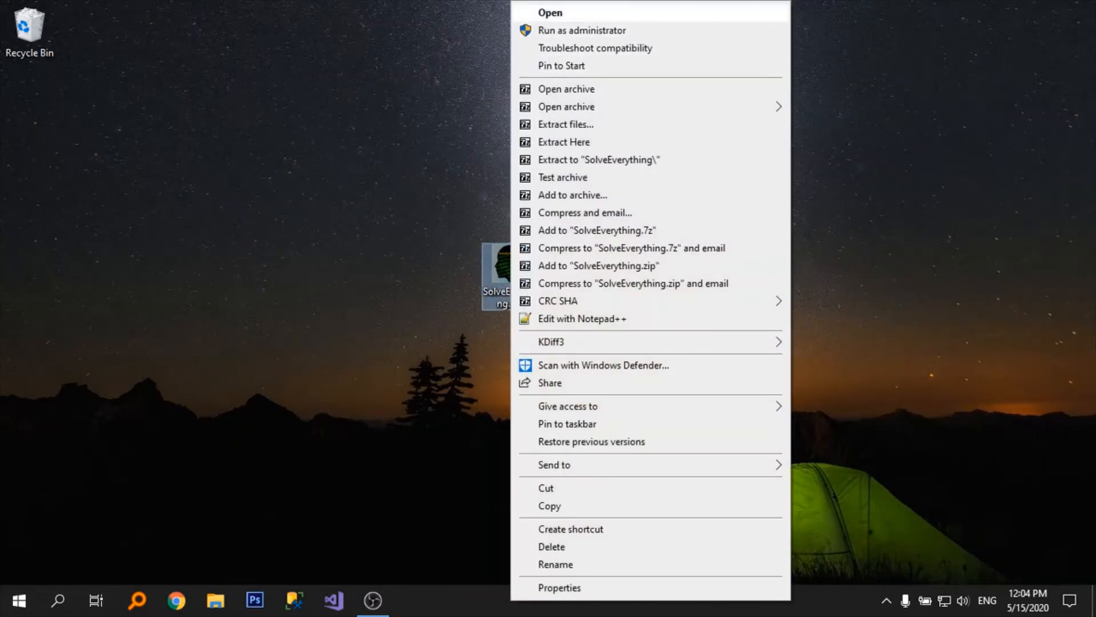
left_click(551, 13)
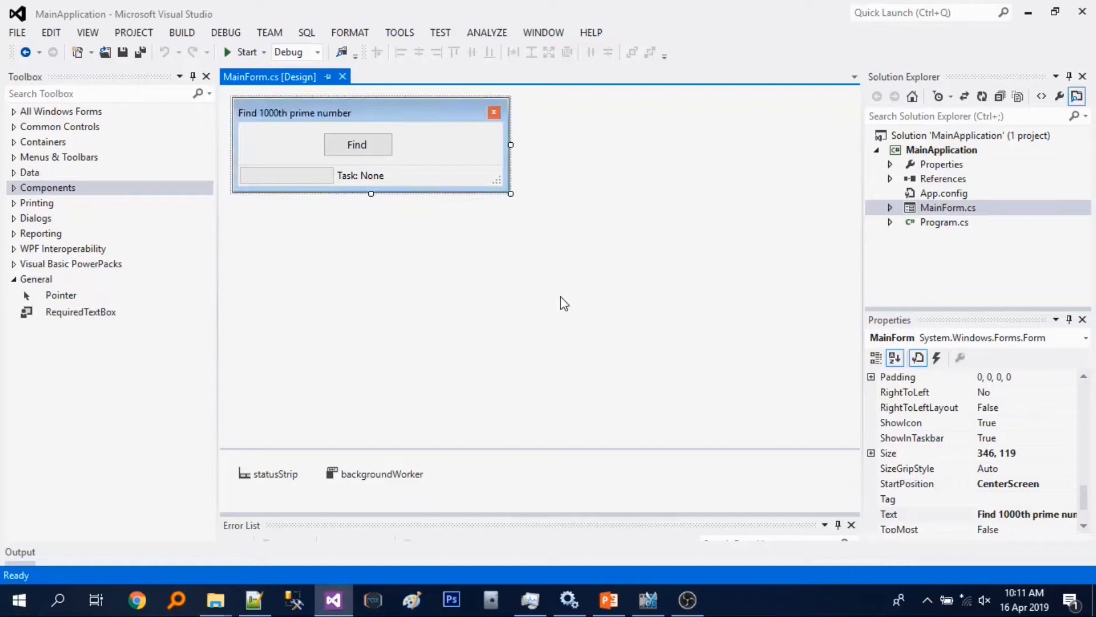
mouse_move(244, 56)
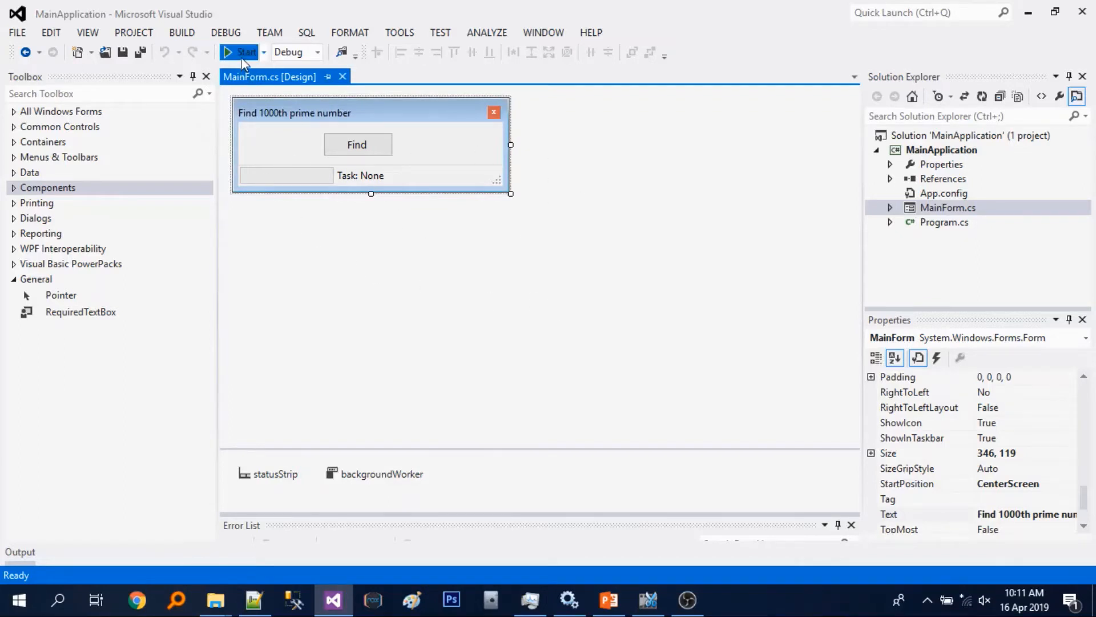
left_click(241, 52)
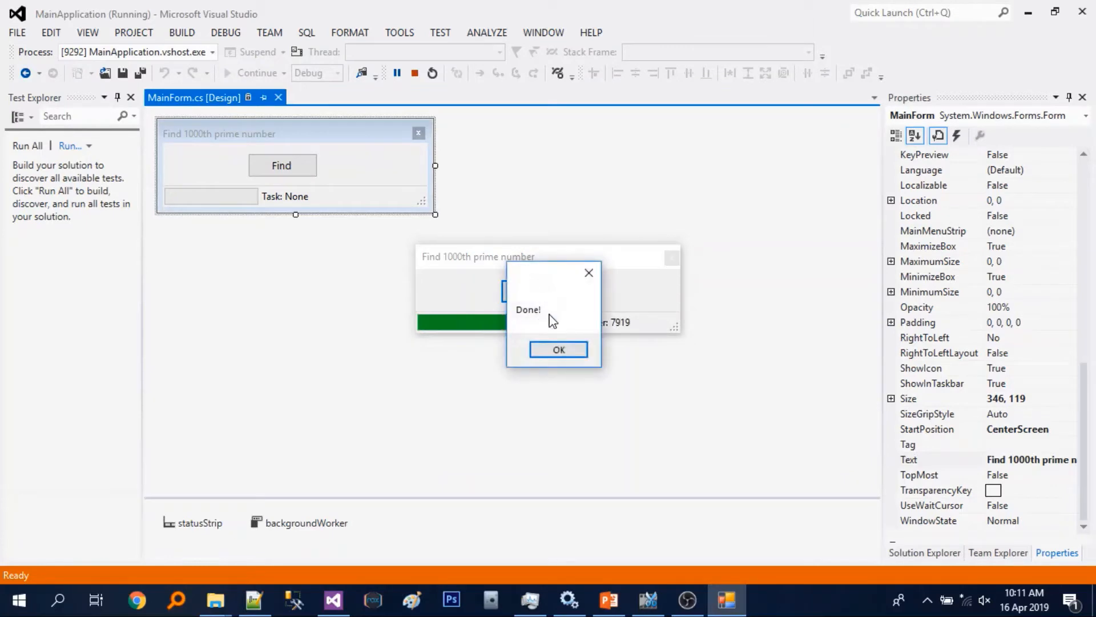
left_click(558, 350)
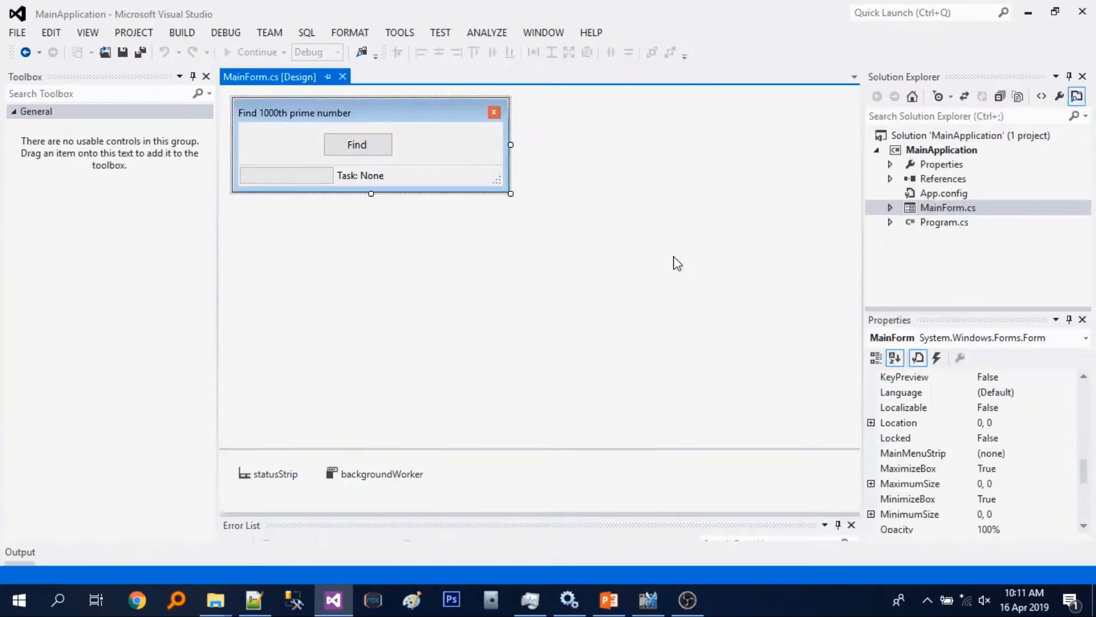
left_click(891, 208)
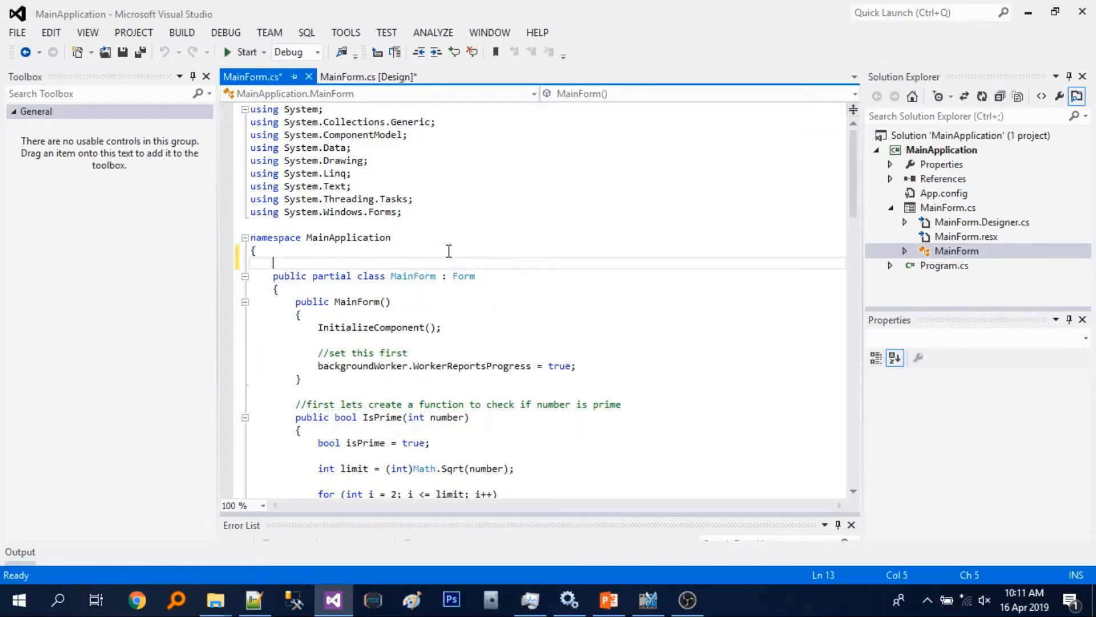
type("//lets")
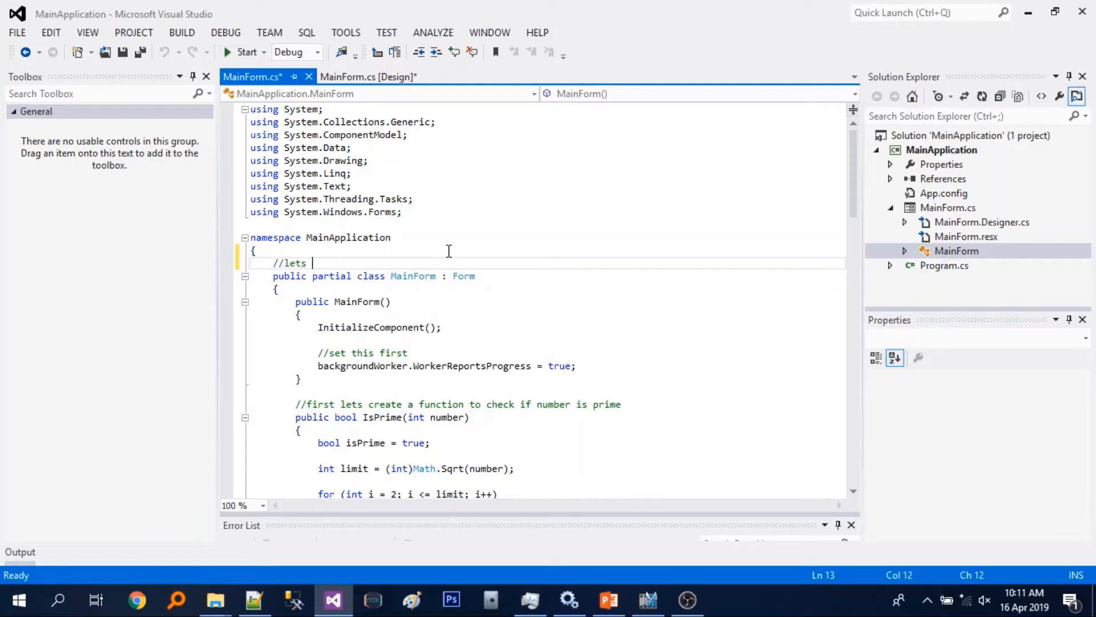
type("redesi")
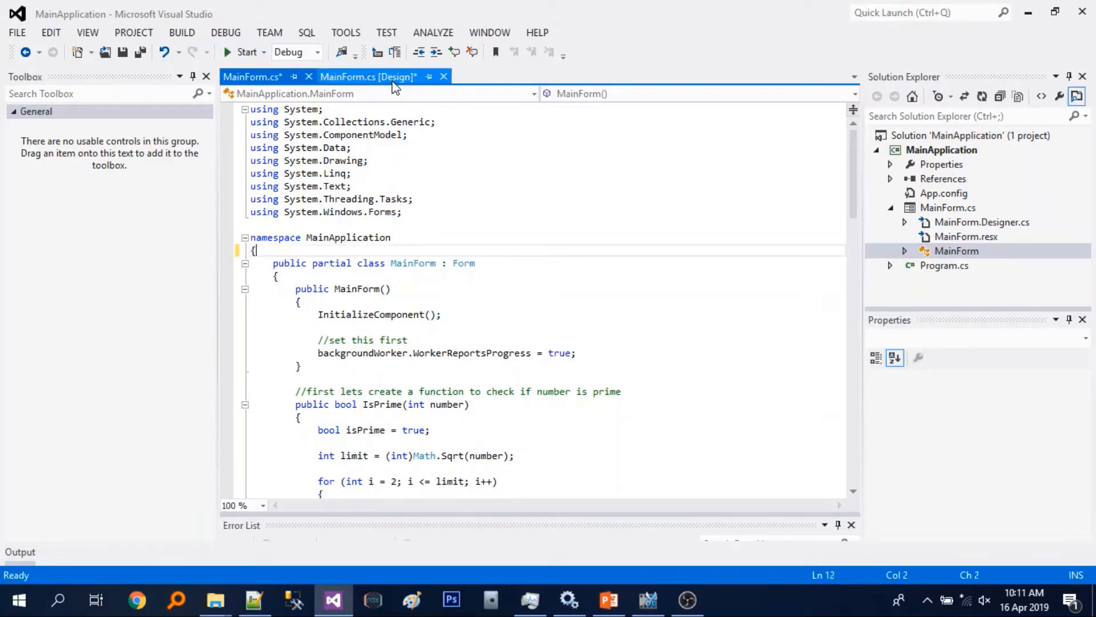
In the form designer, make the form much taller and move the Find button near its bottom.
left_click(367, 76)
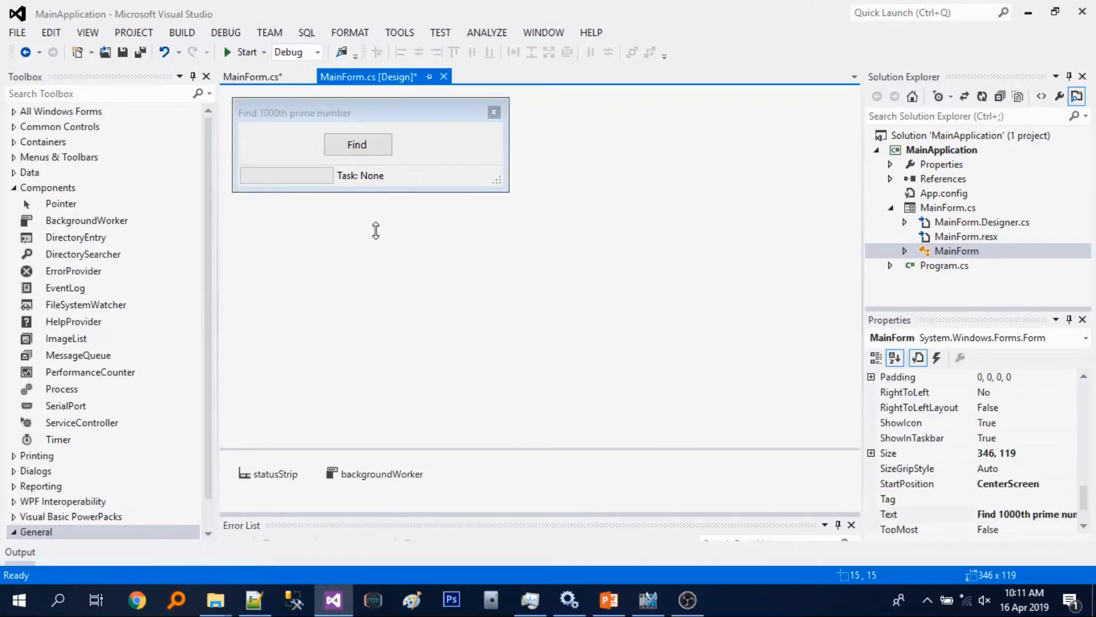
left_click_drag(376, 193, 383, 355)
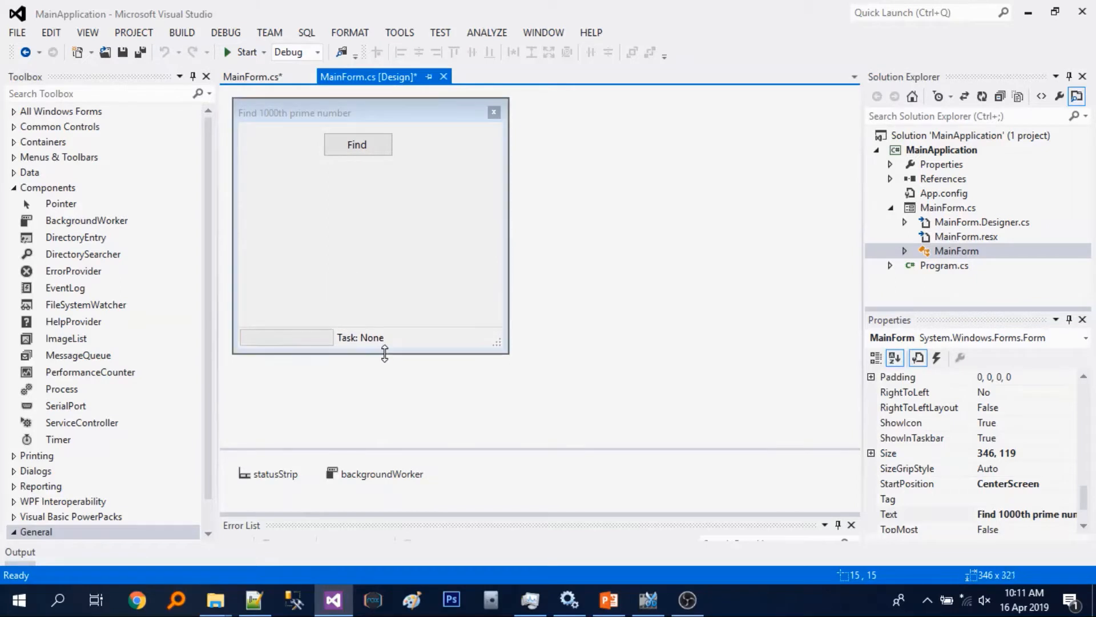
left_click_drag(357, 145, 356, 300)
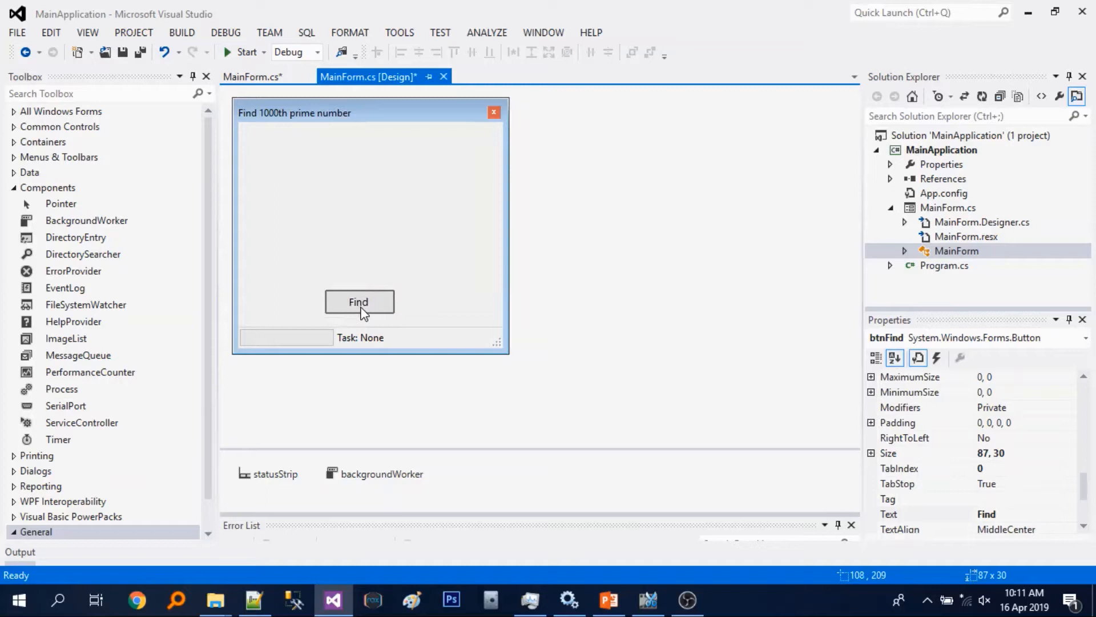
Add a multiline TextBox from Common Controls and stretch it to fill the space above Find.
left_click(48, 187)
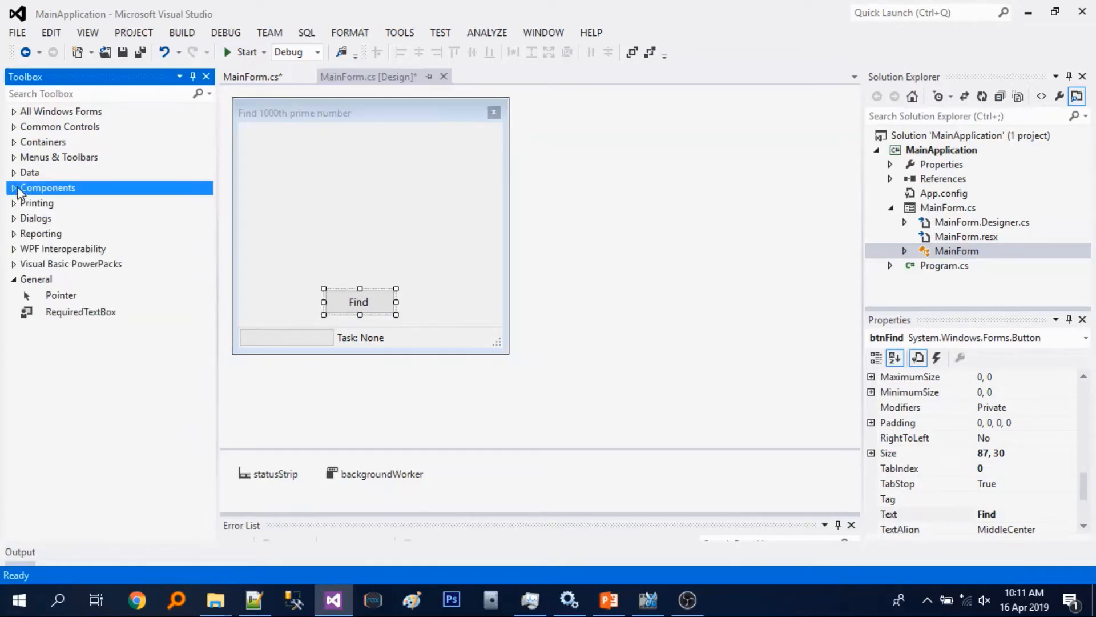
left_click(60, 127)
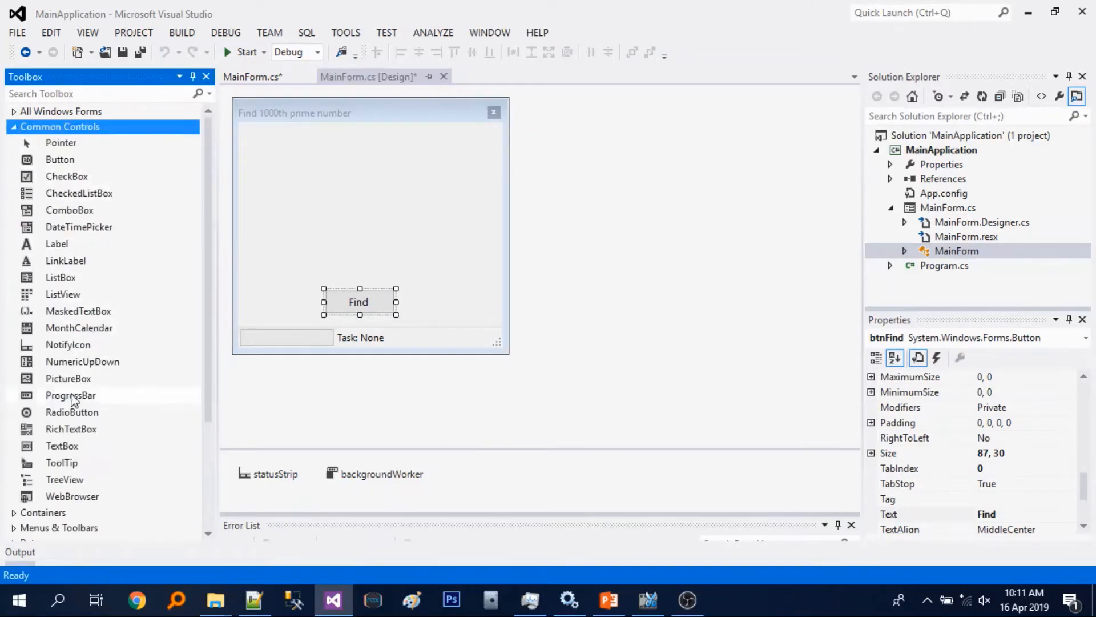
mouse_move(68, 378)
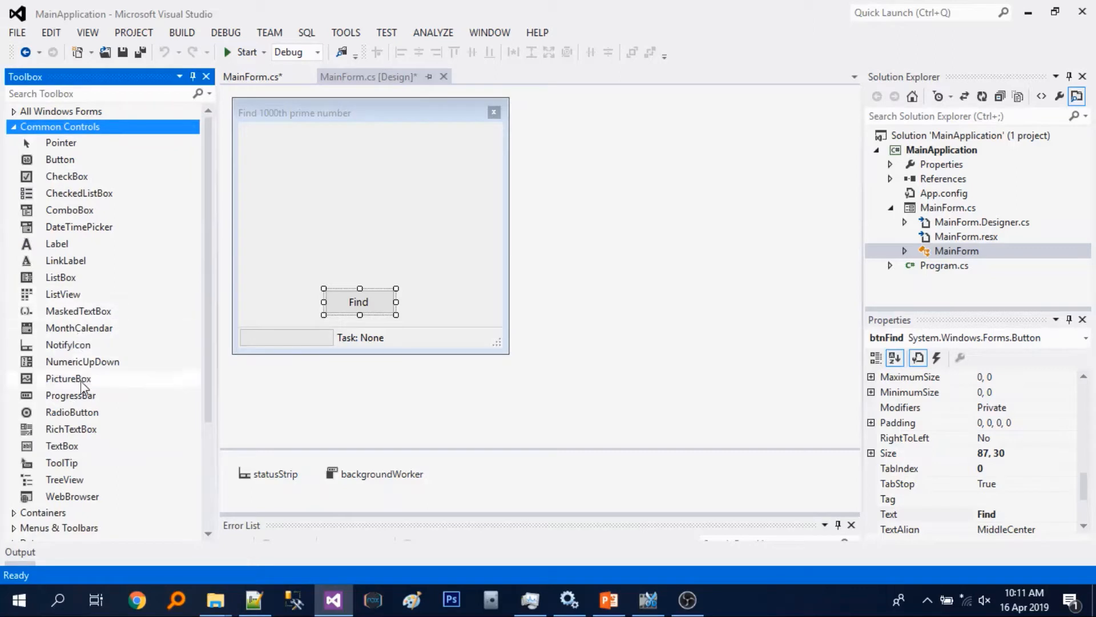
left_click(62, 445)
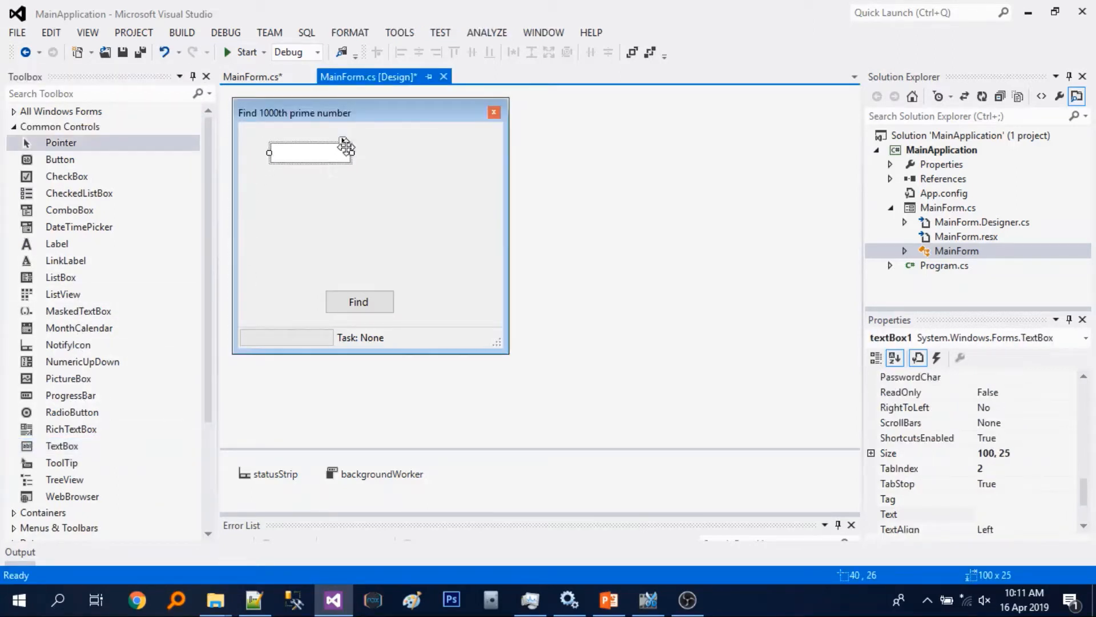
left_click(343, 140)
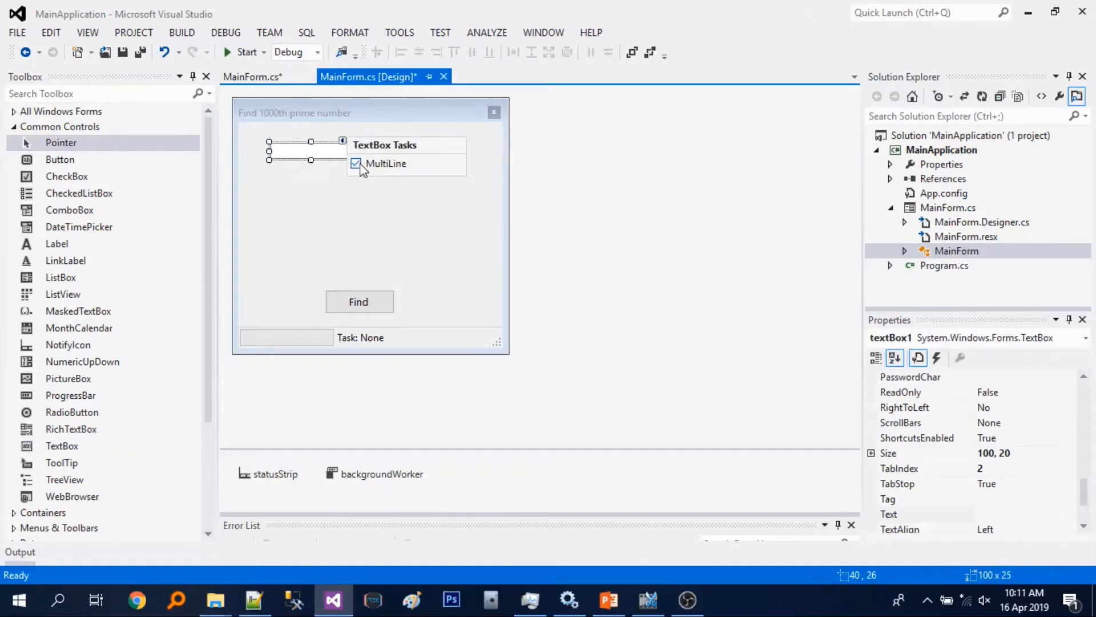
left_click(356, 164)
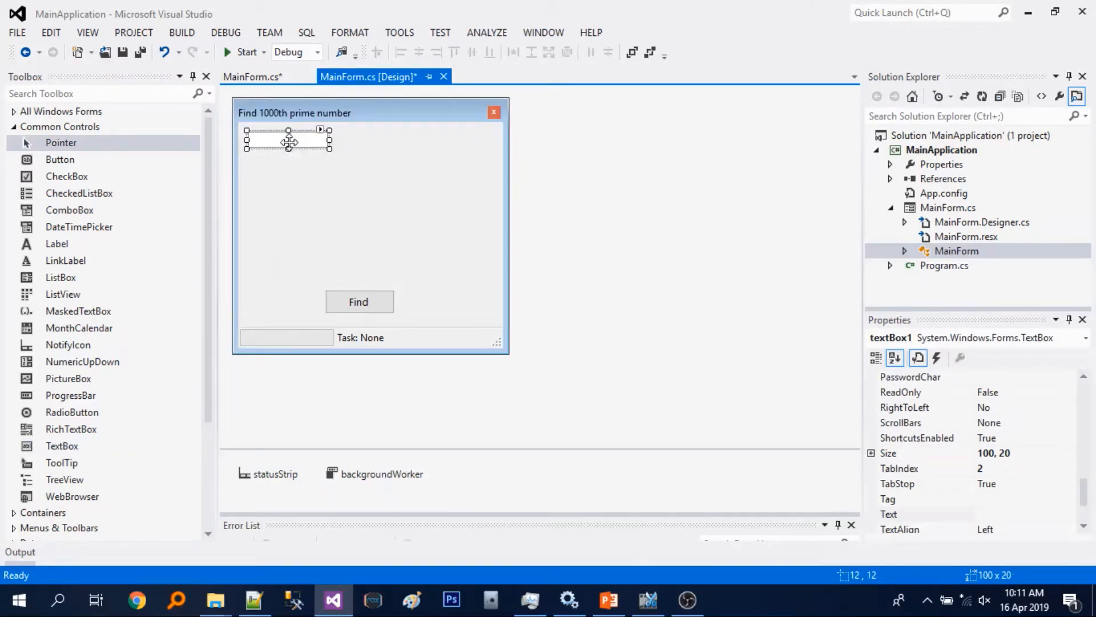
left_click_drag(329, 149, 475, 270)
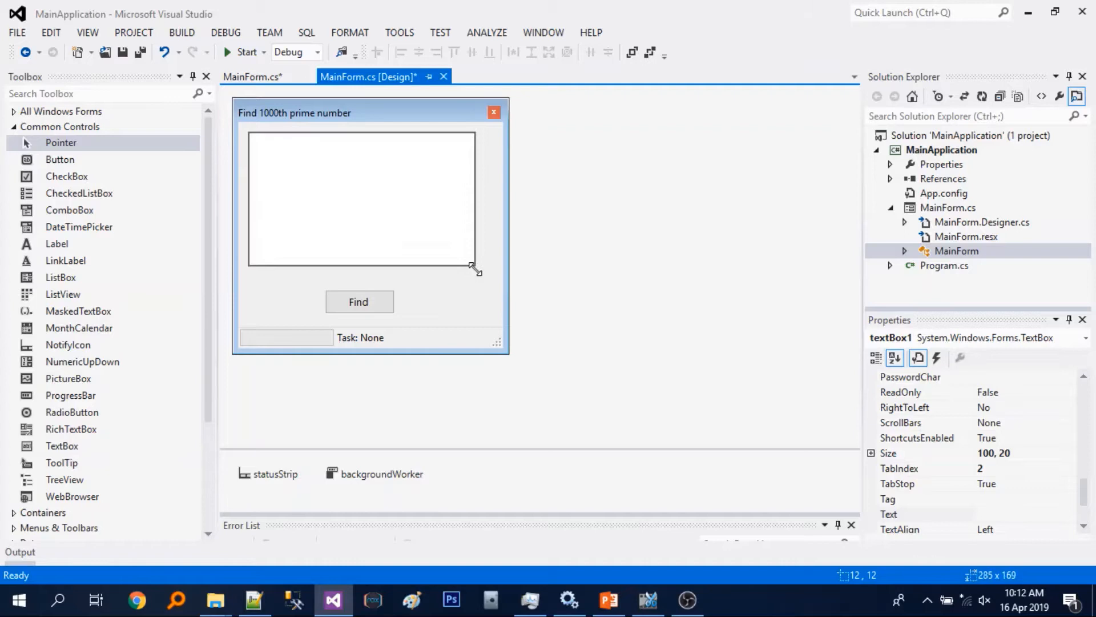
left_click_drag(473, 270, 490, 287)
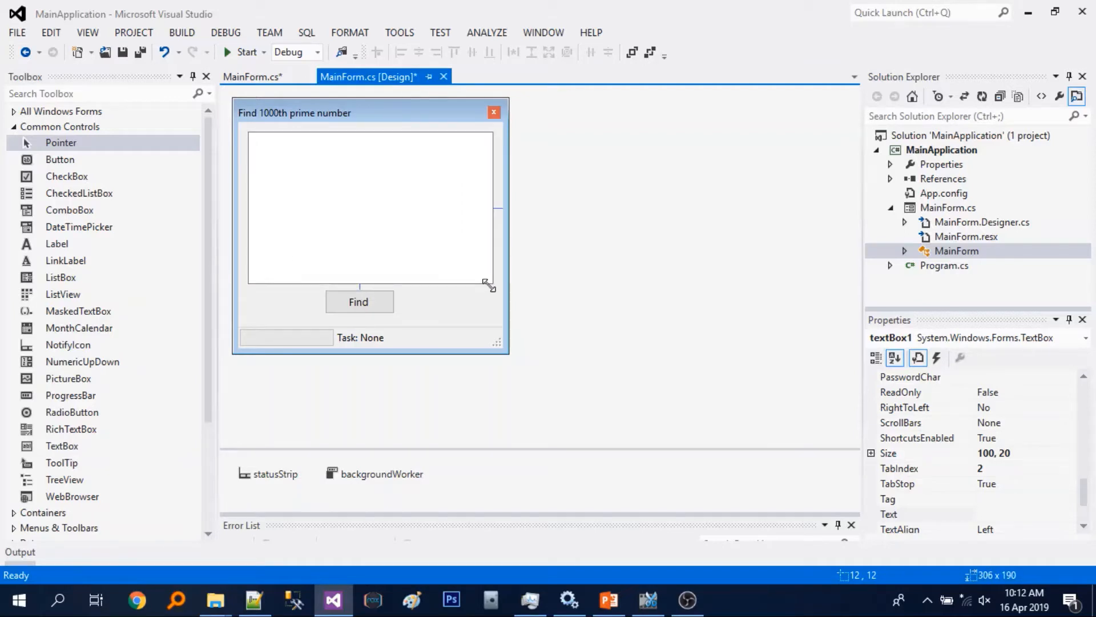
Name the new text box txtResult in its properties and head back to the MainForm.cs code.
left_click(370, 208)
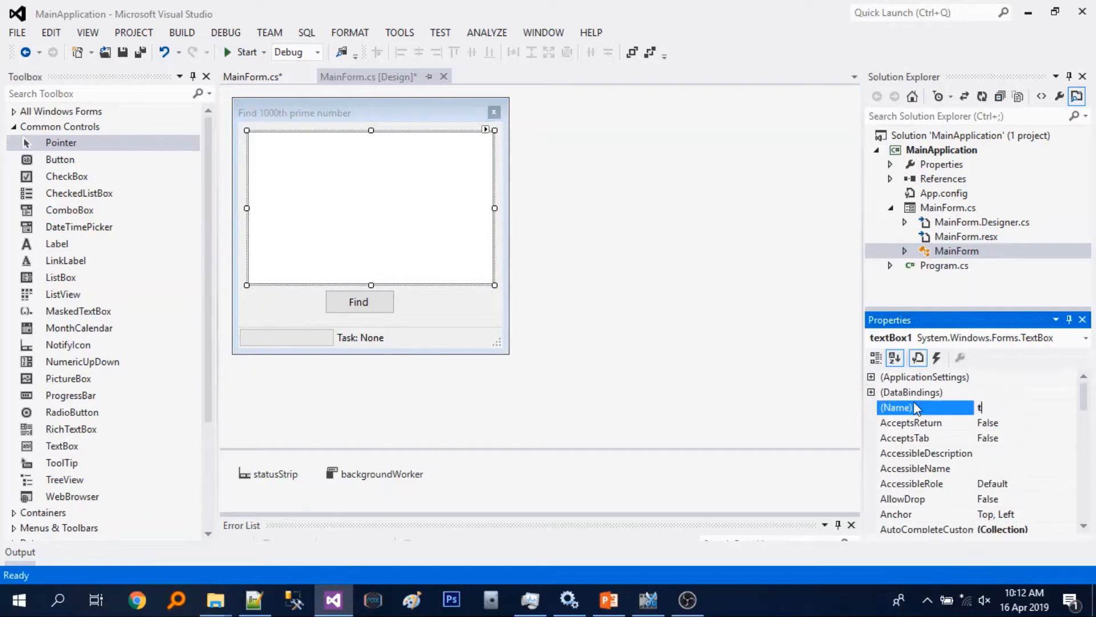
type("txtResult")
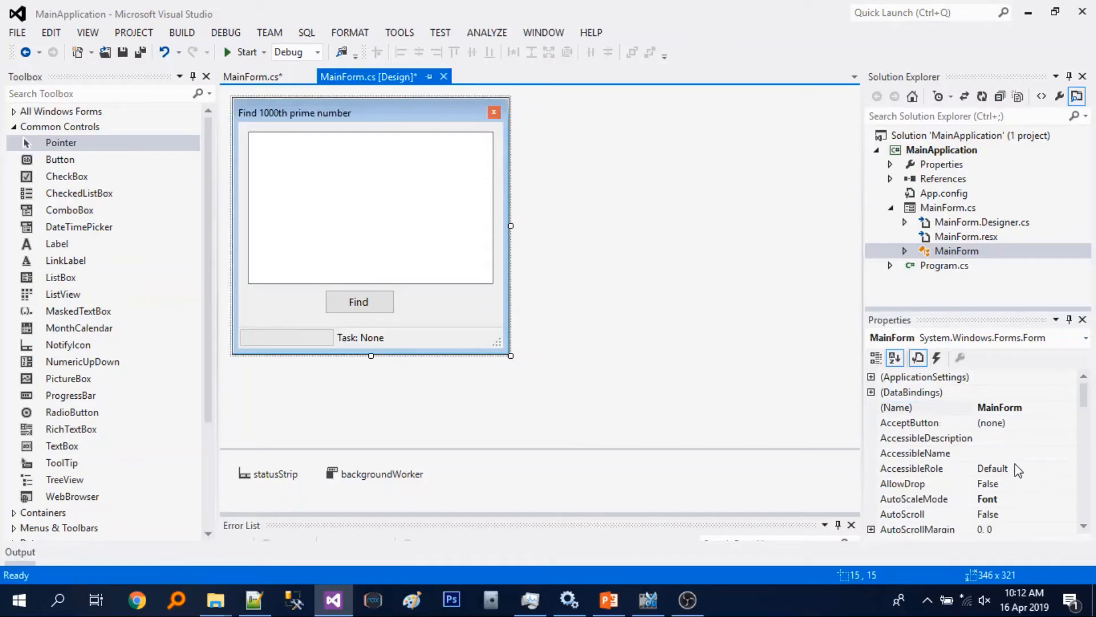
scroll("down", 3)
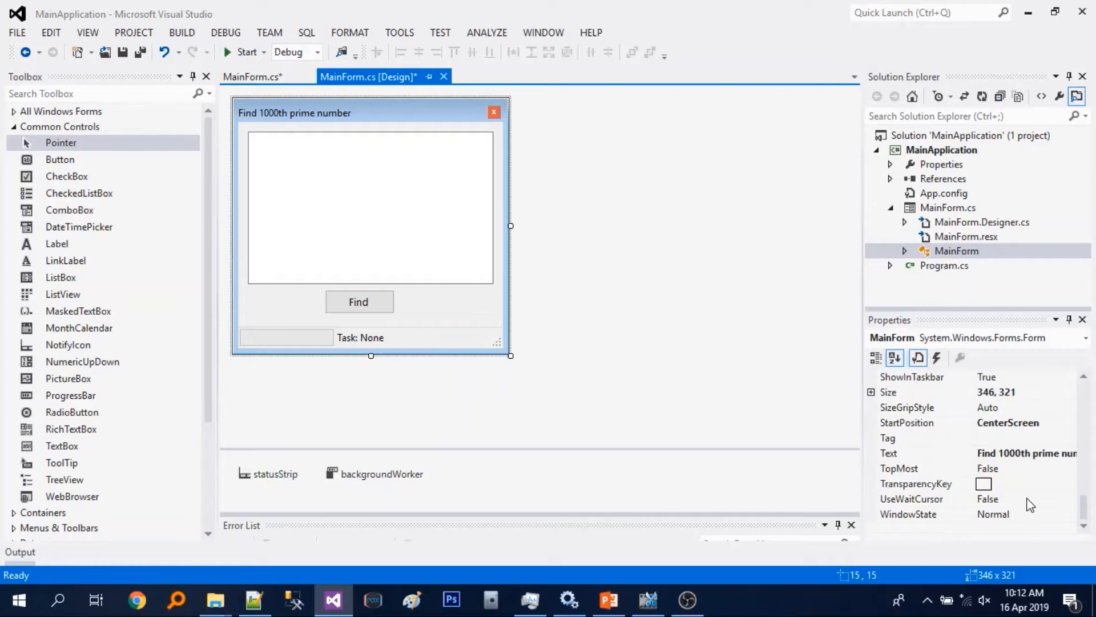
mouse_move(450, 283)
type("first ")
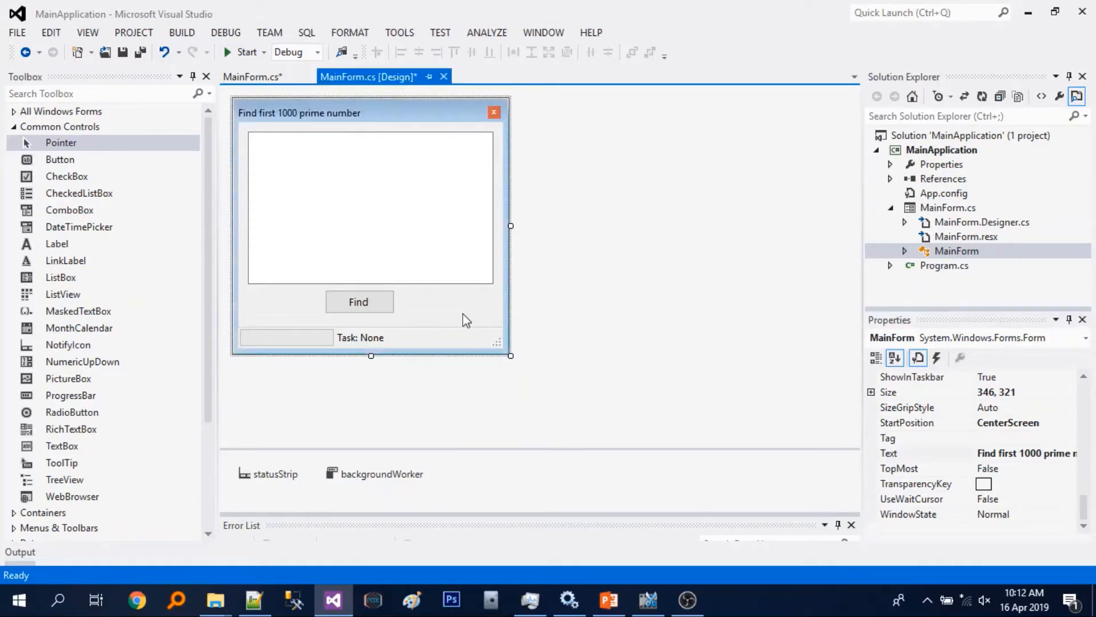
left_click(253, 77)
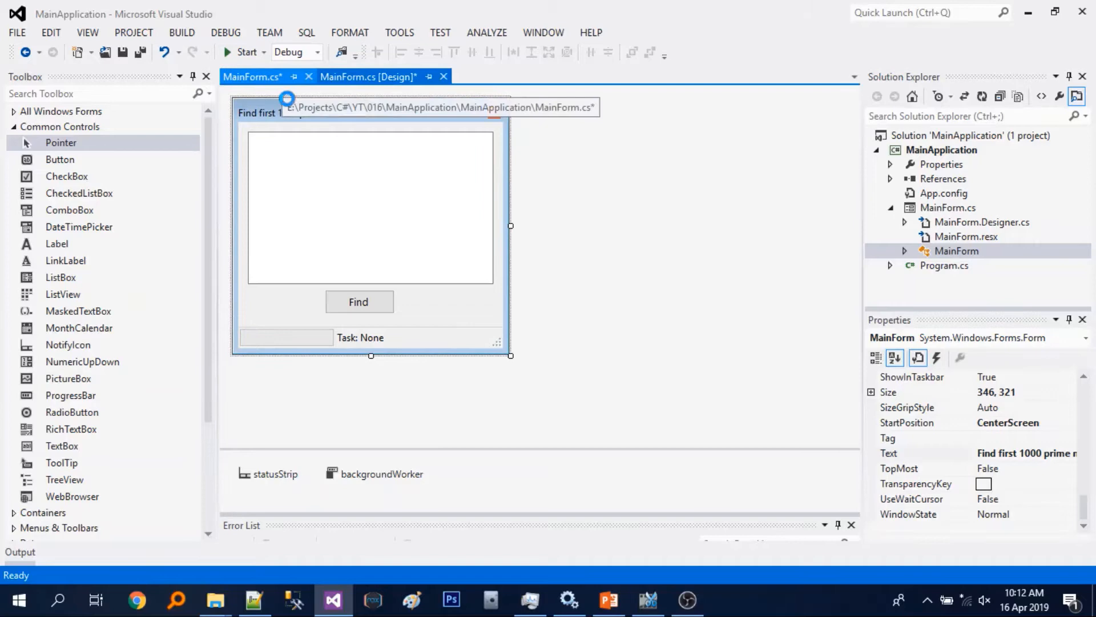
Add a '//lets start the coding' comment inside the MainApplication namespace in MainForm.cs.
left_click(251, 77)
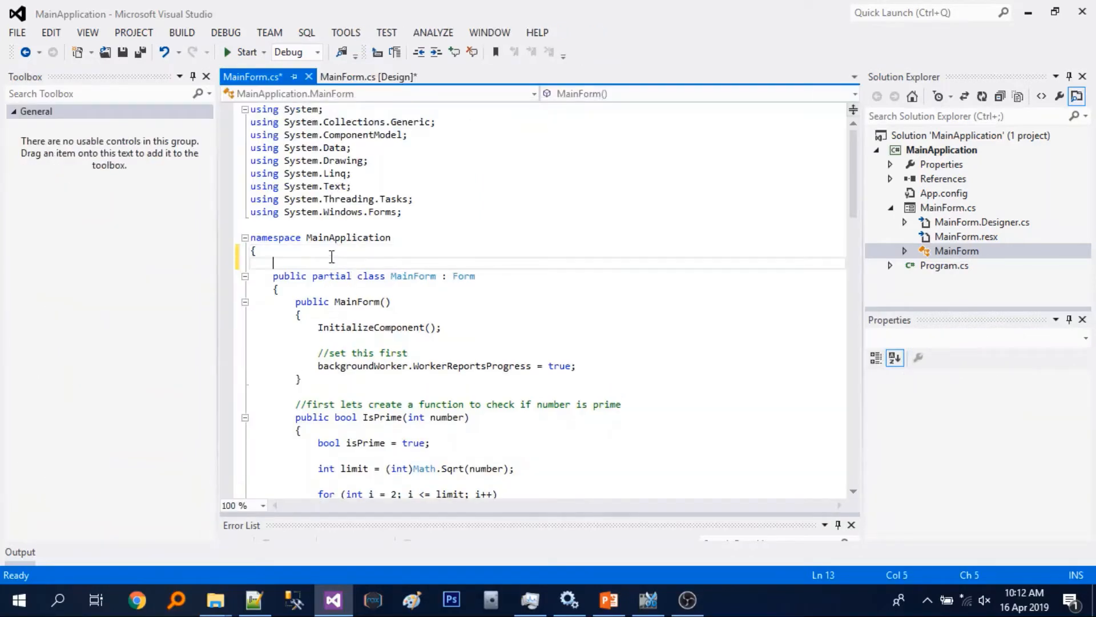
type("//done")
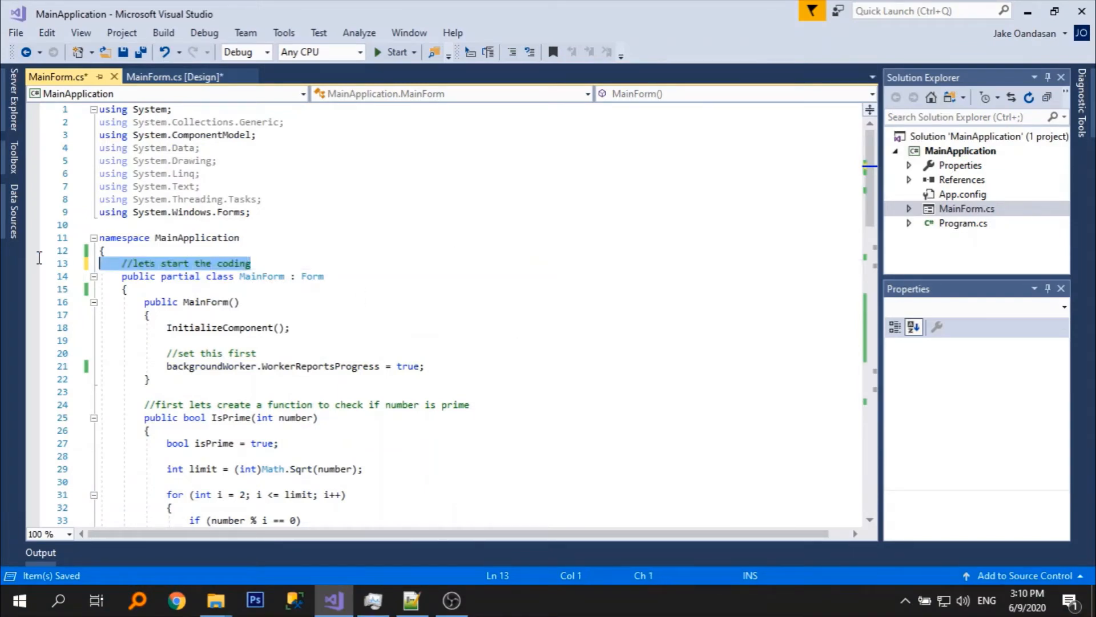
In DoWork, set txtResults.Text when empty, else AppendText(Environment.NewLine + number.ToString()).
scroll("down", 3)
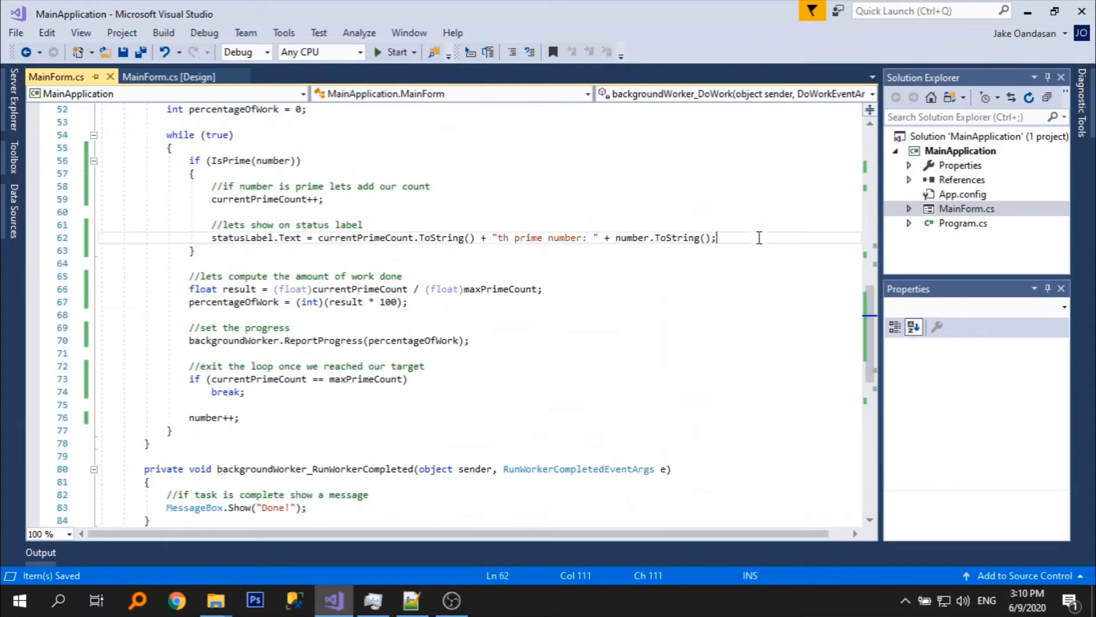
type("if St")
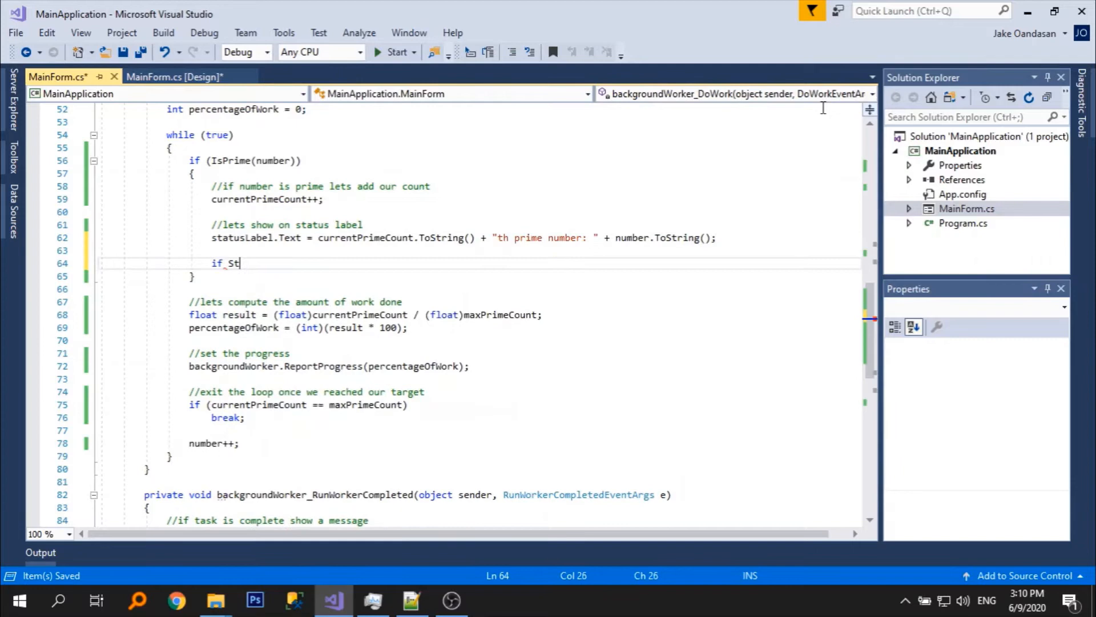
type("(String.")
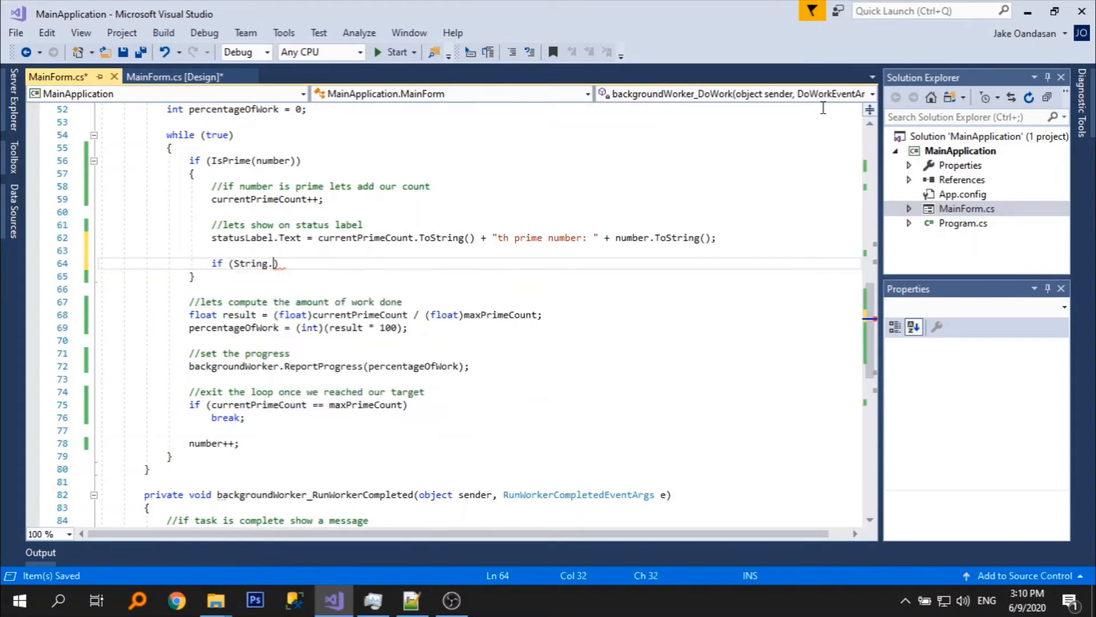
type("IsNullOrWhiteSpace(txtResults.Text")
type("txtResults.Text = number.ToString();")
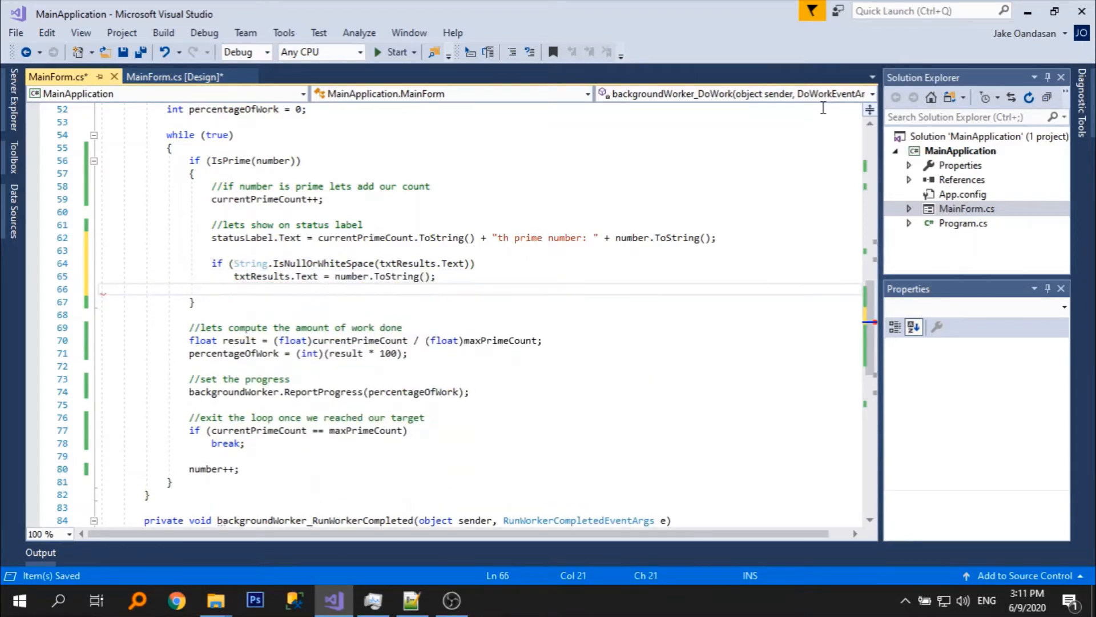
type("else")
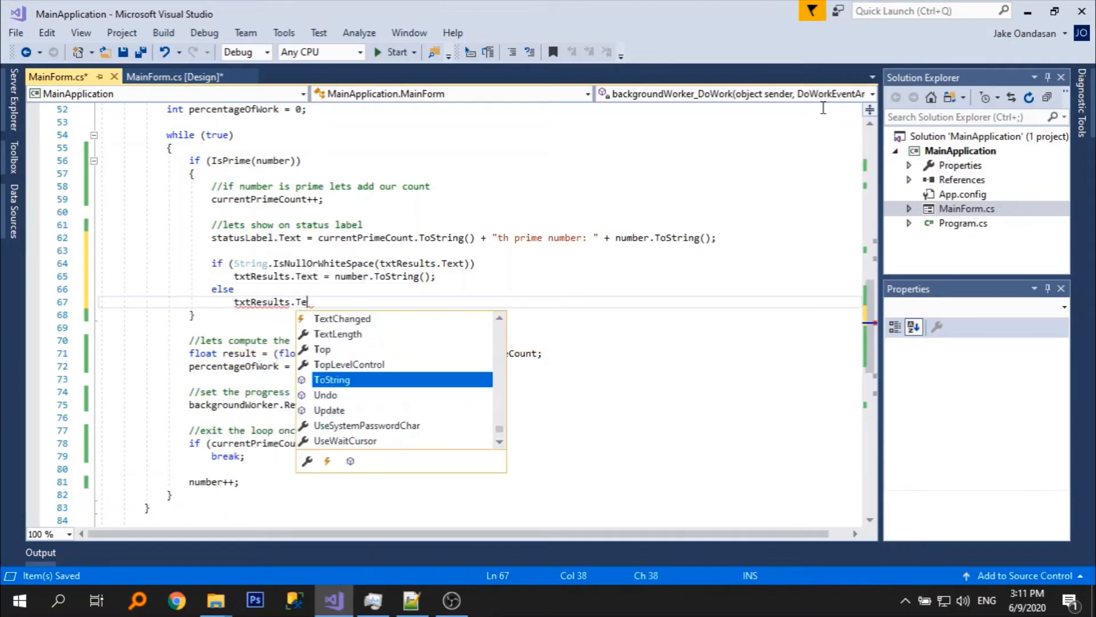
type("AppendText(Environment)")
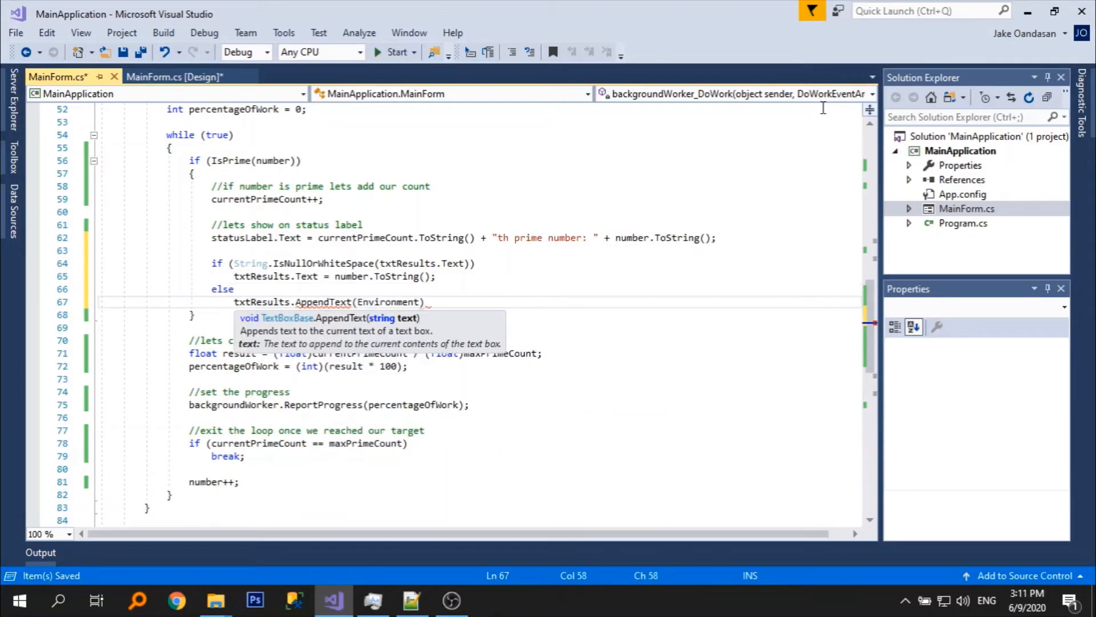
type("NewLine + number.ToString(")
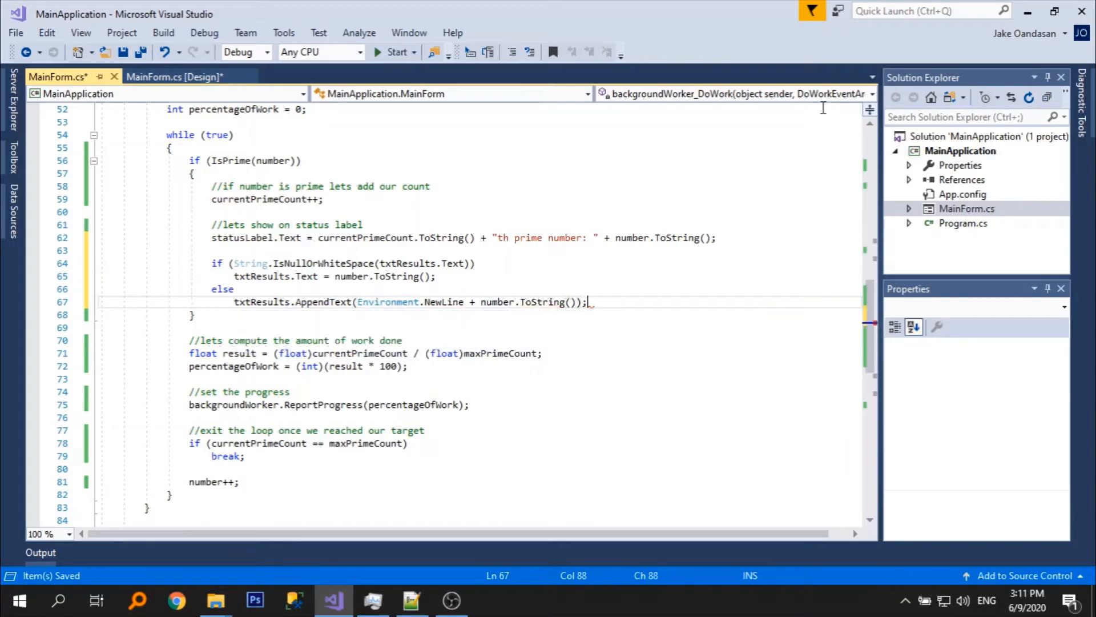
type("//let")
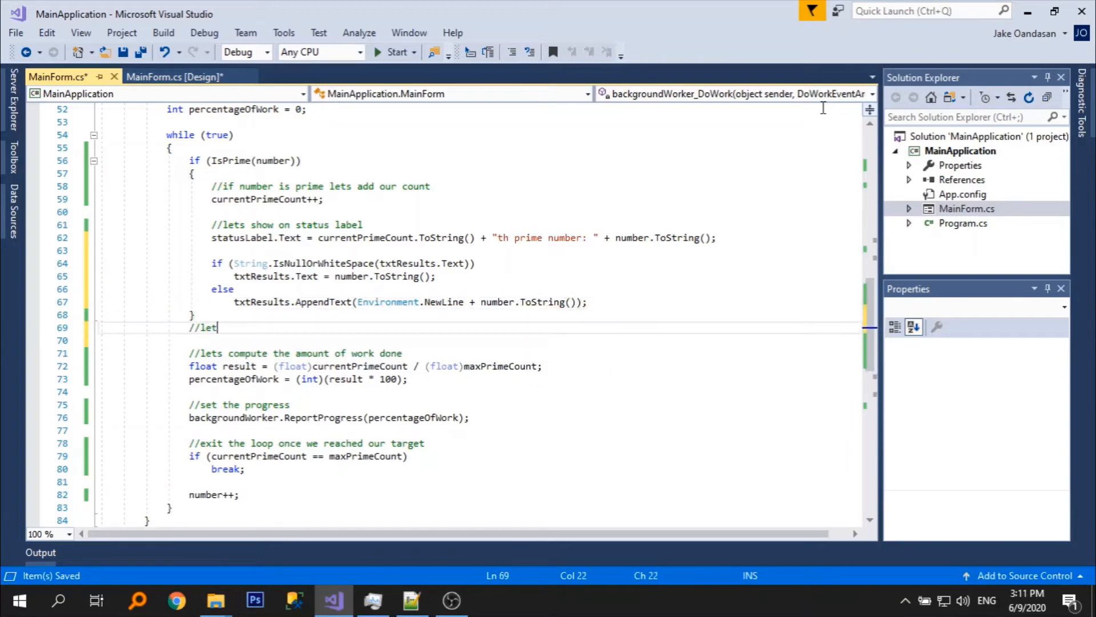
Finish the '//lets test' comment, run the app, start Find and inspect the cross-thread InvalidOperationException.
type("s test")
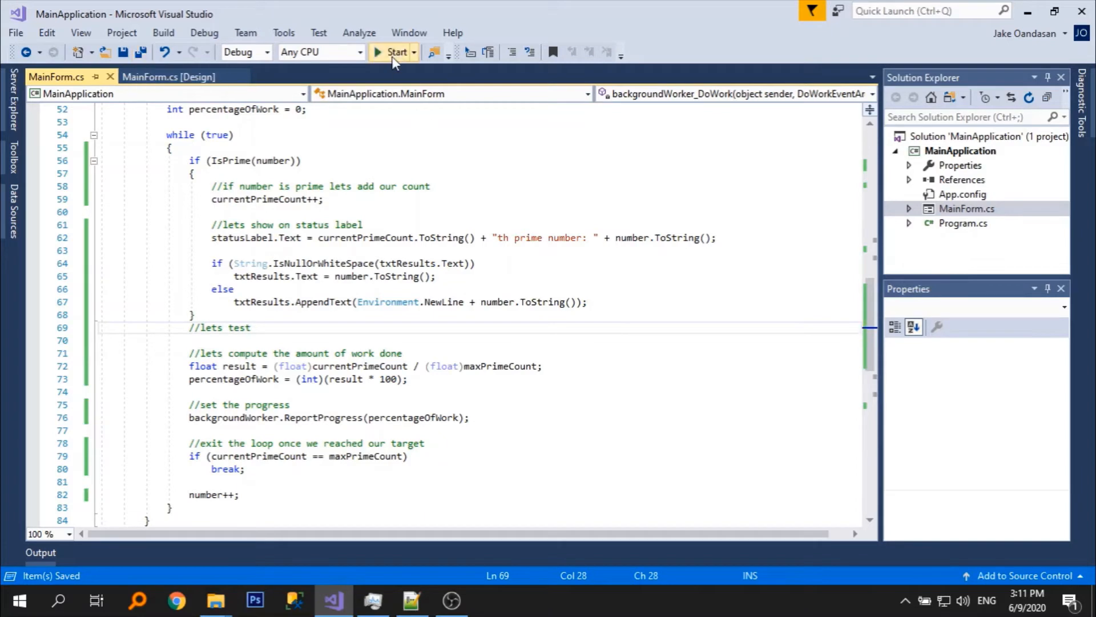
left_click(394, 51)
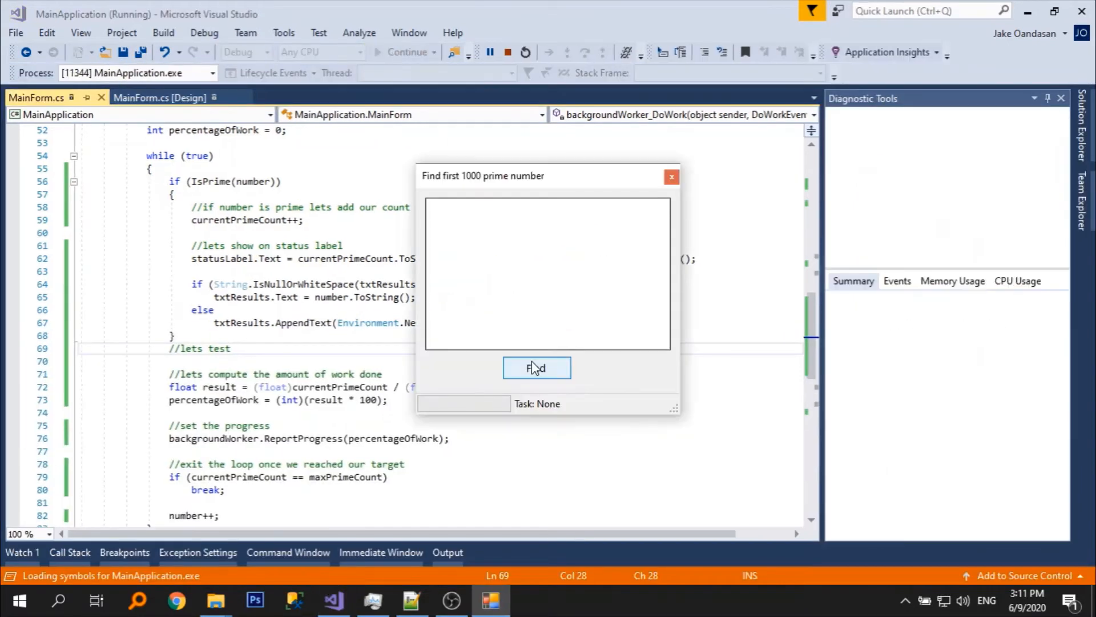
left_click(537, 369)
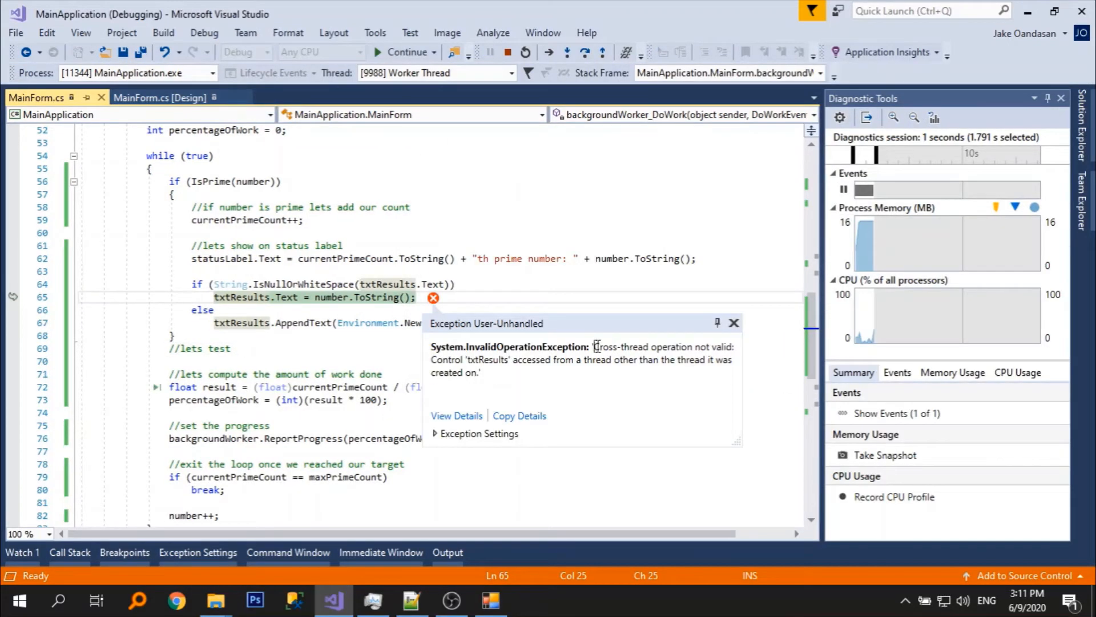
left_click_drag(596, 346, 728, 360)
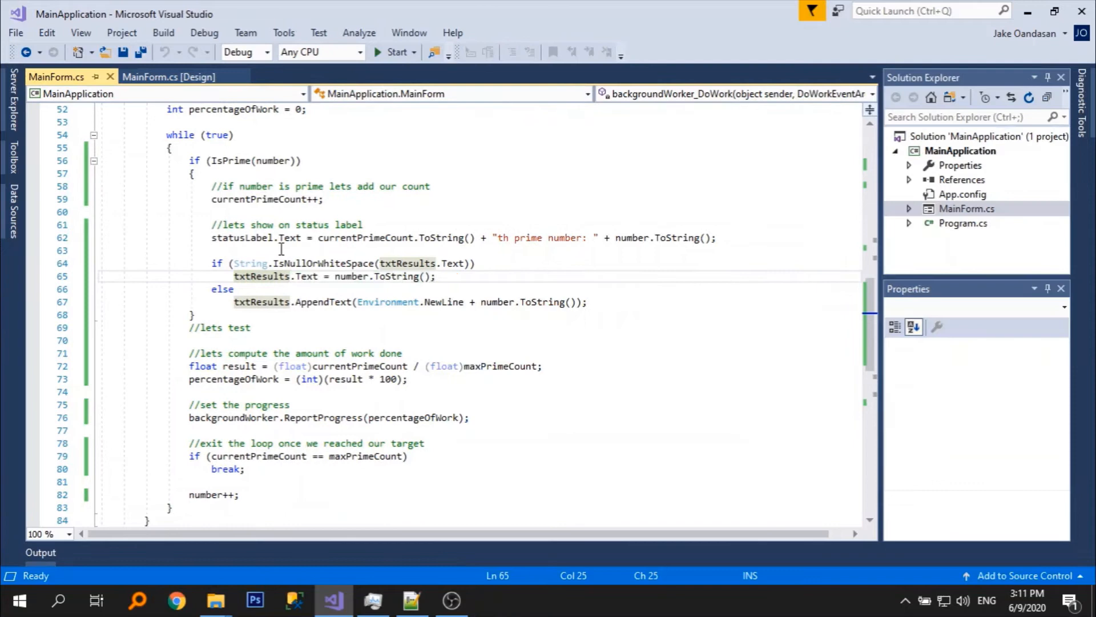
Comment that it errors because UI controls such as the textbox must execute on the UI thread.
type("//it")
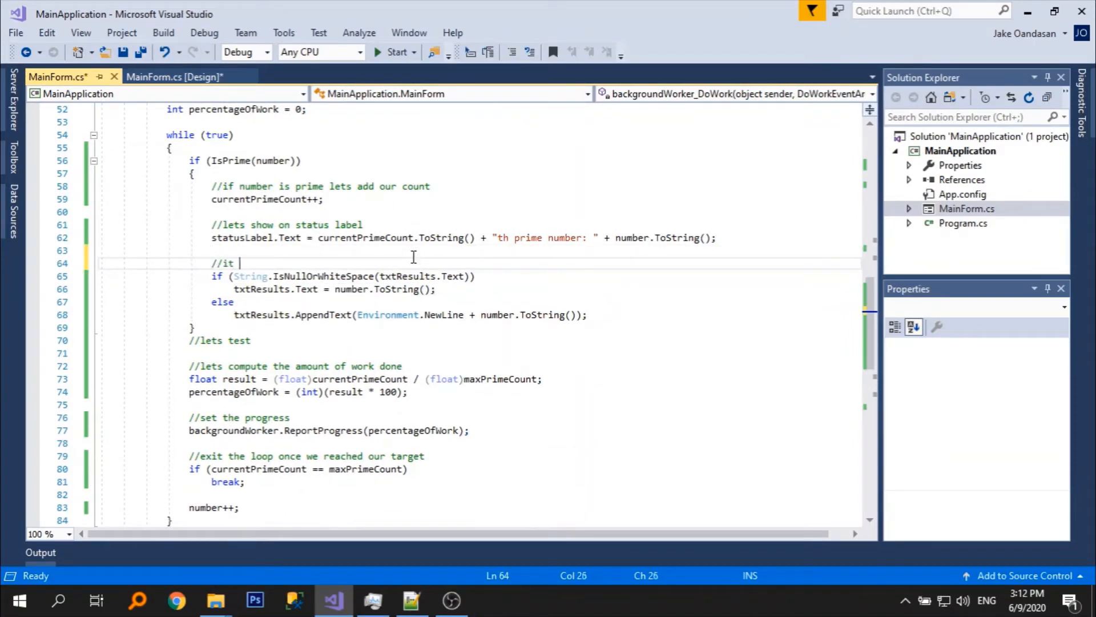
type("will error because")
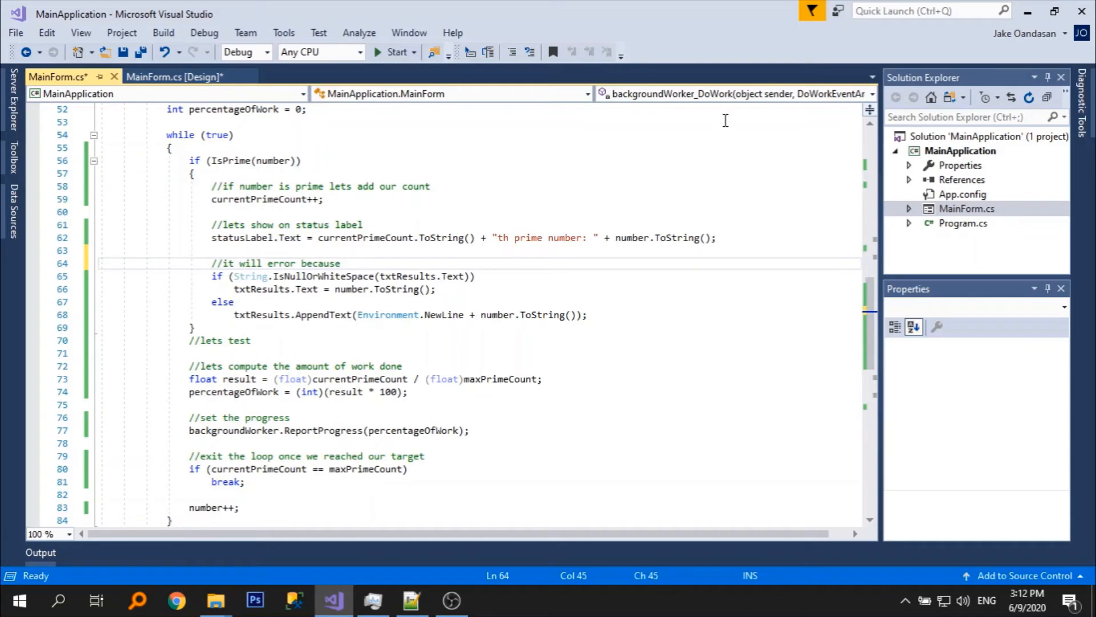
type("UI controls such as te")
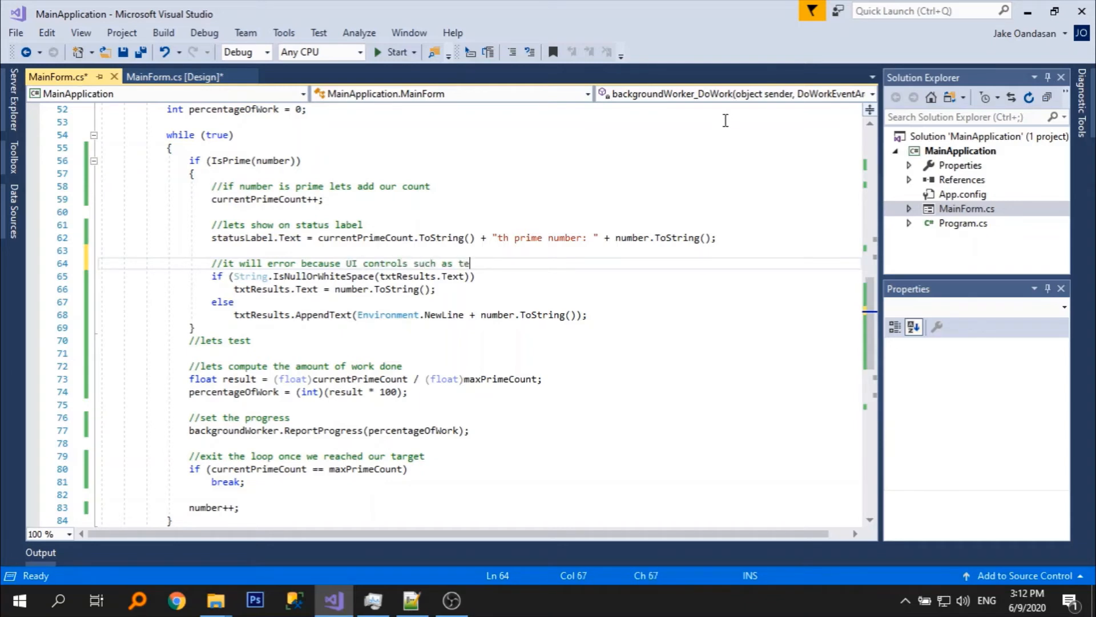
type("xtbox needs to be e")
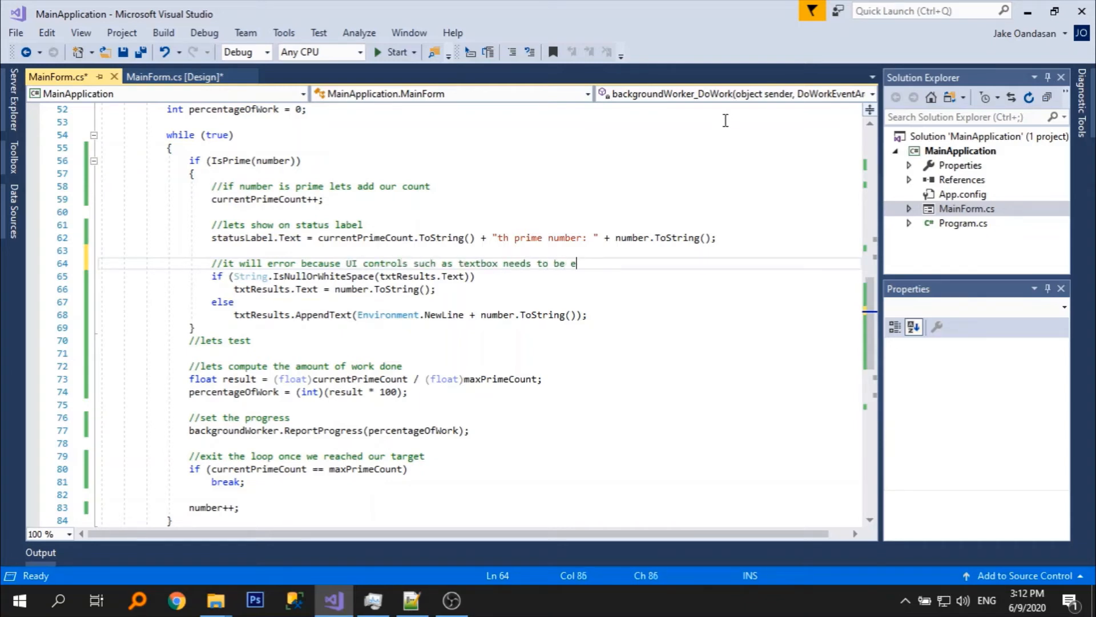
type("xecuted on the UI or")
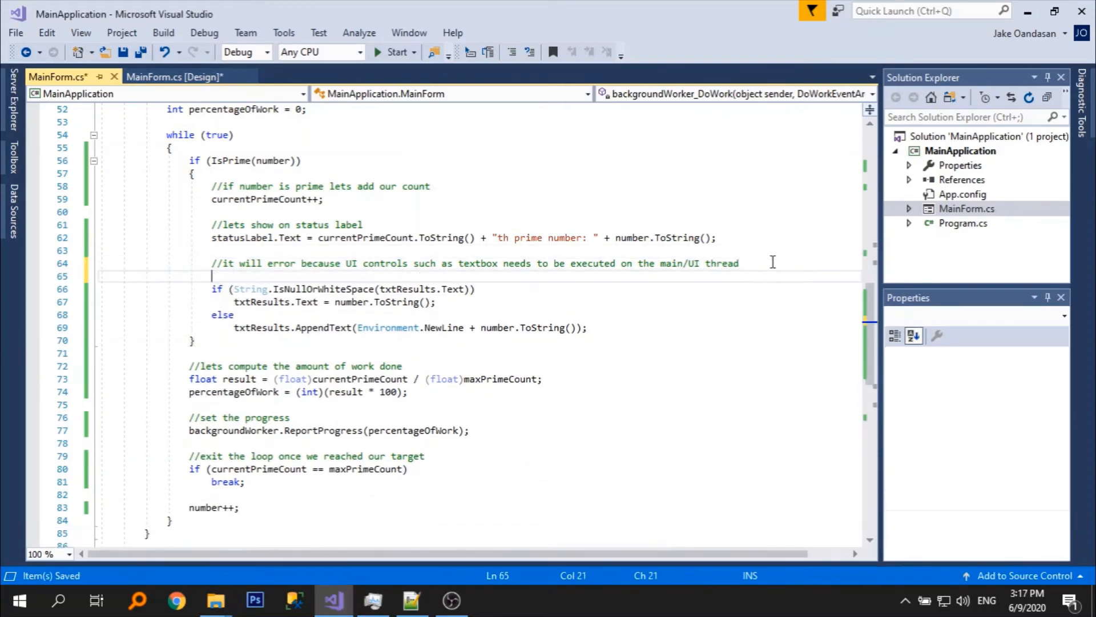
Wrap the if/else update in txtResults.Invoke(new Action(() => { ... }));.
type("txtResults.Invoke(")
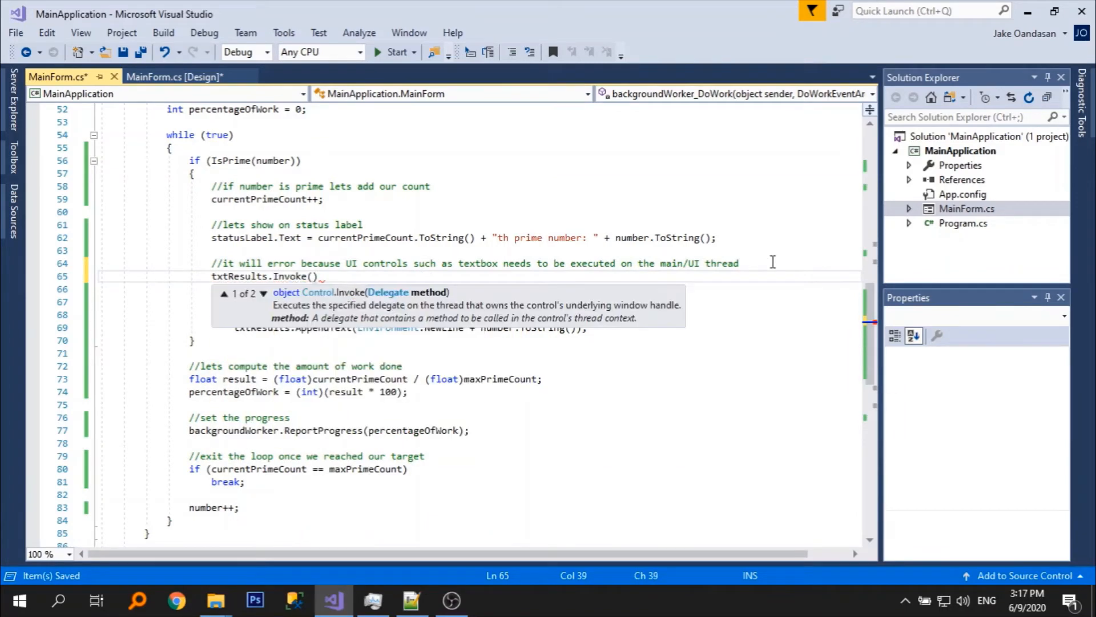
type("new Action")
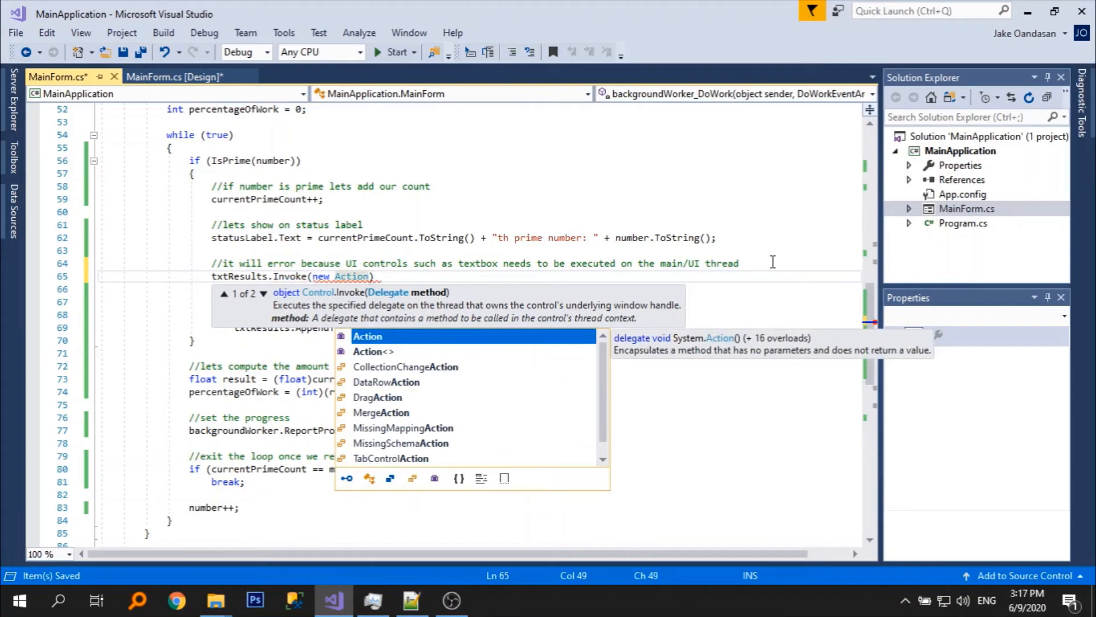
type("(")
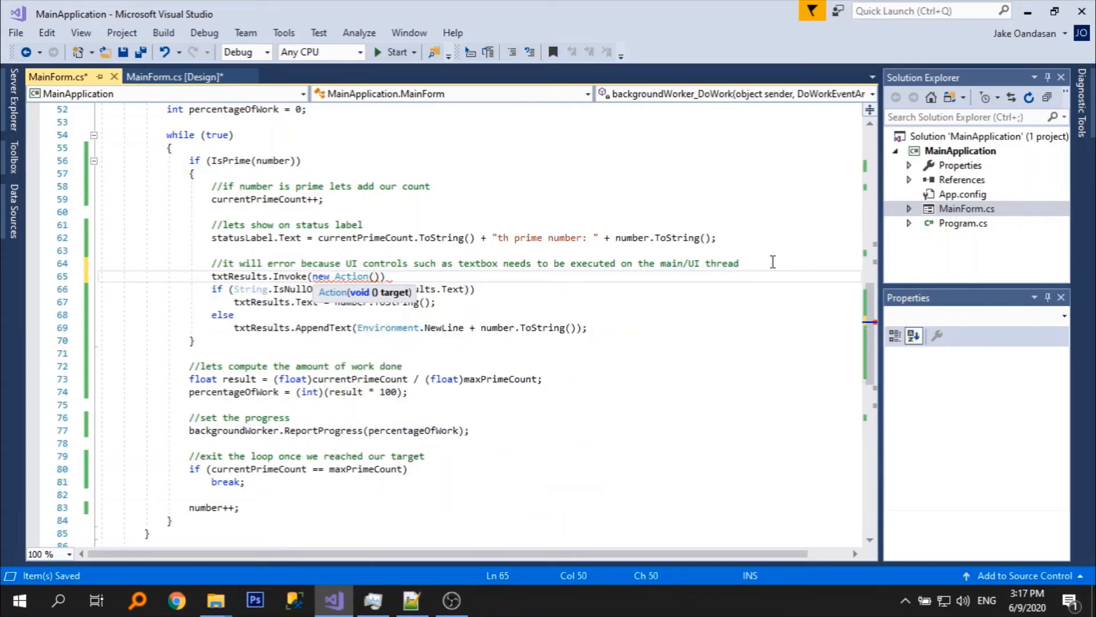
type("()=>")
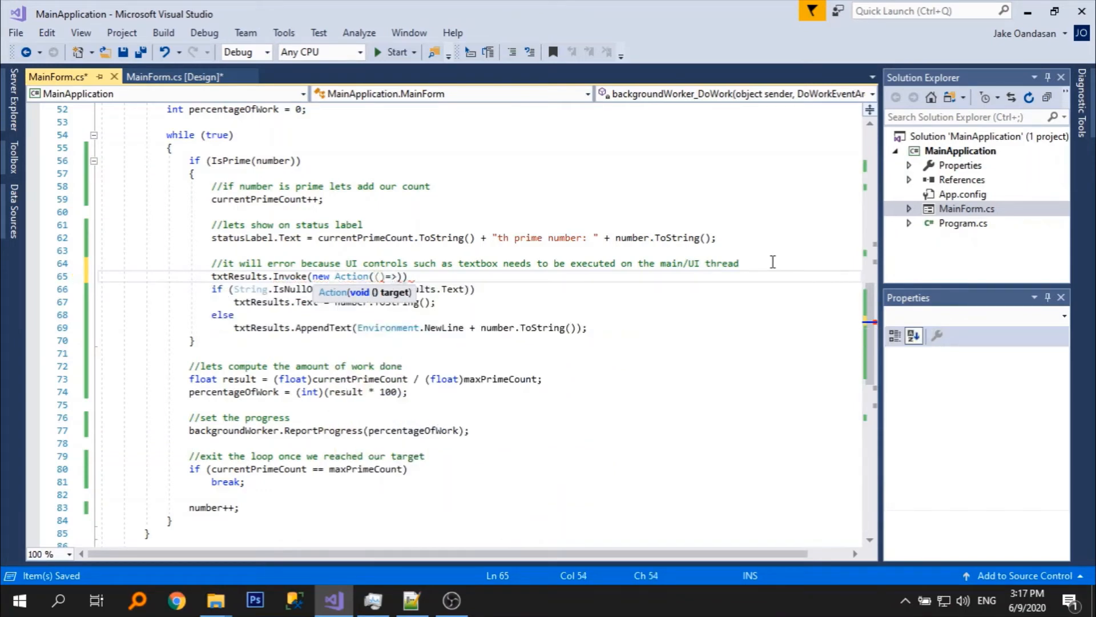
type("{ }")
left_click(536, 262)
type("//execute the")
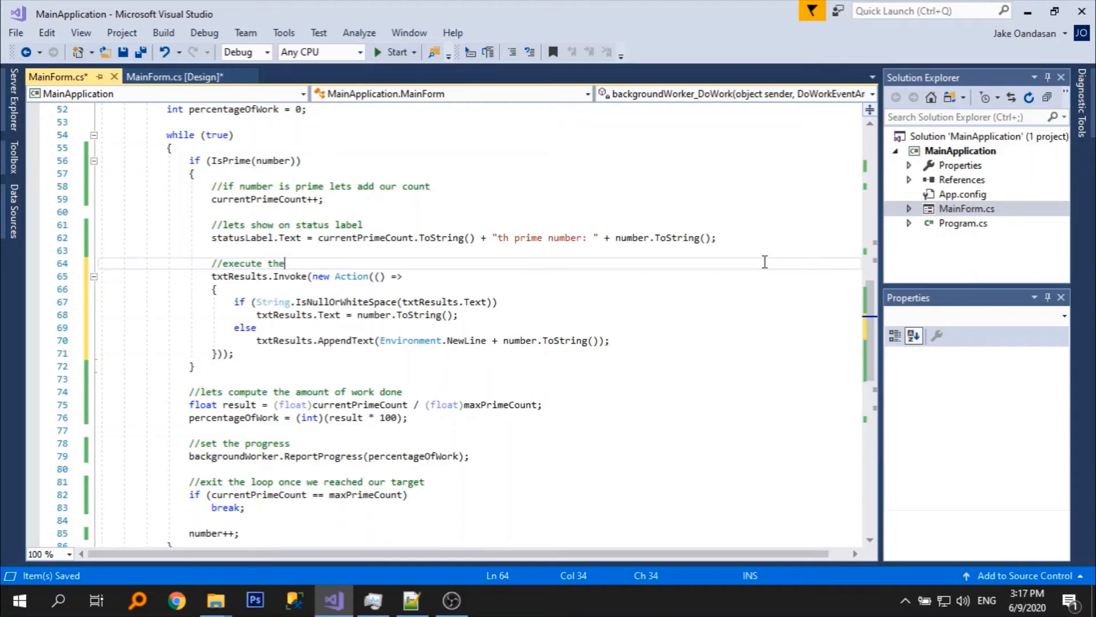
Rewrite the comment: Invoke performs on the thread where txtResults was created, probably the main/UI thread.
type("perform th")
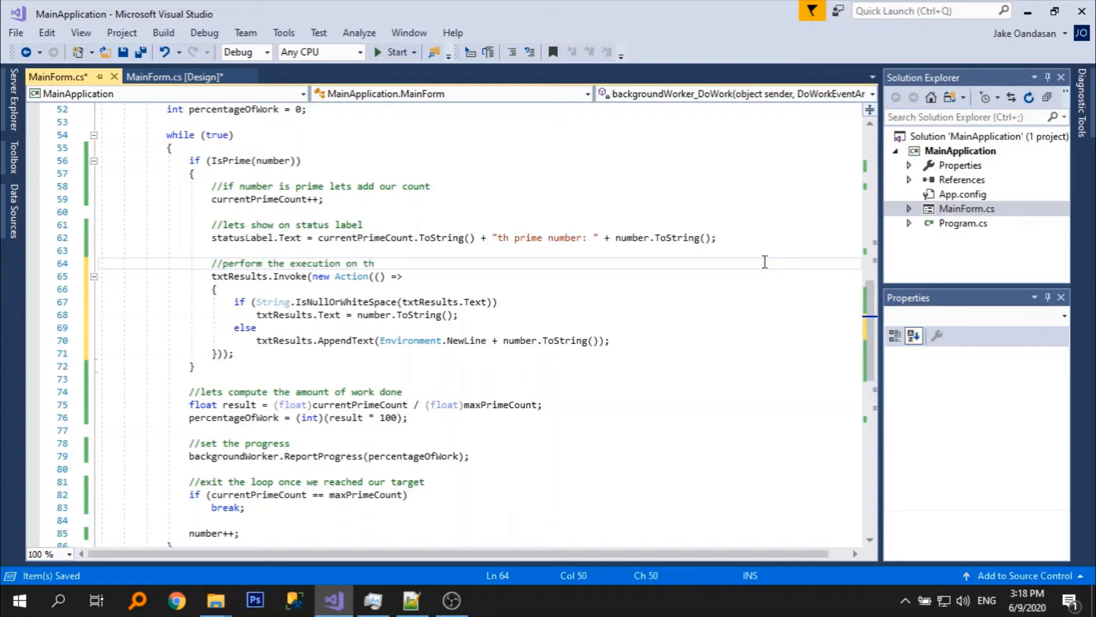
type("e thread where t")
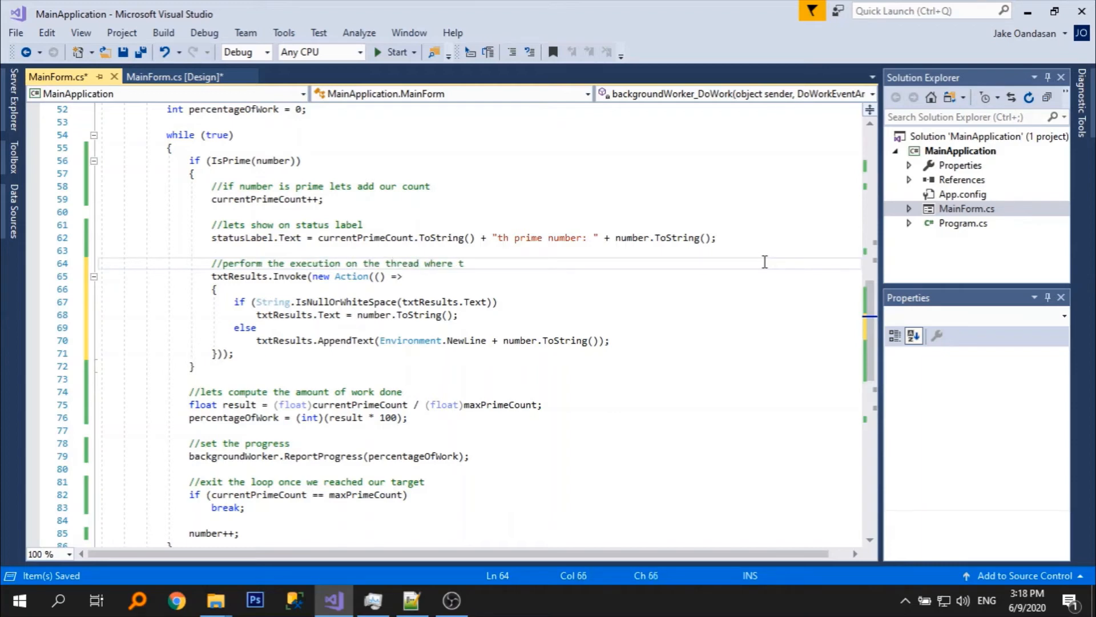
type("txtResults w")
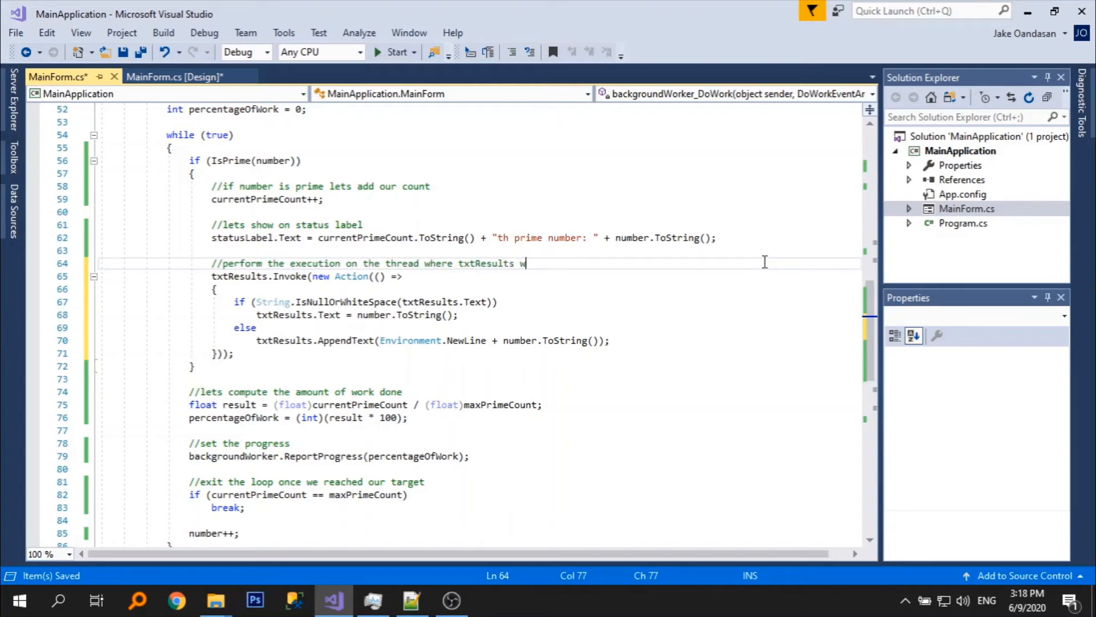
type("as created, which")
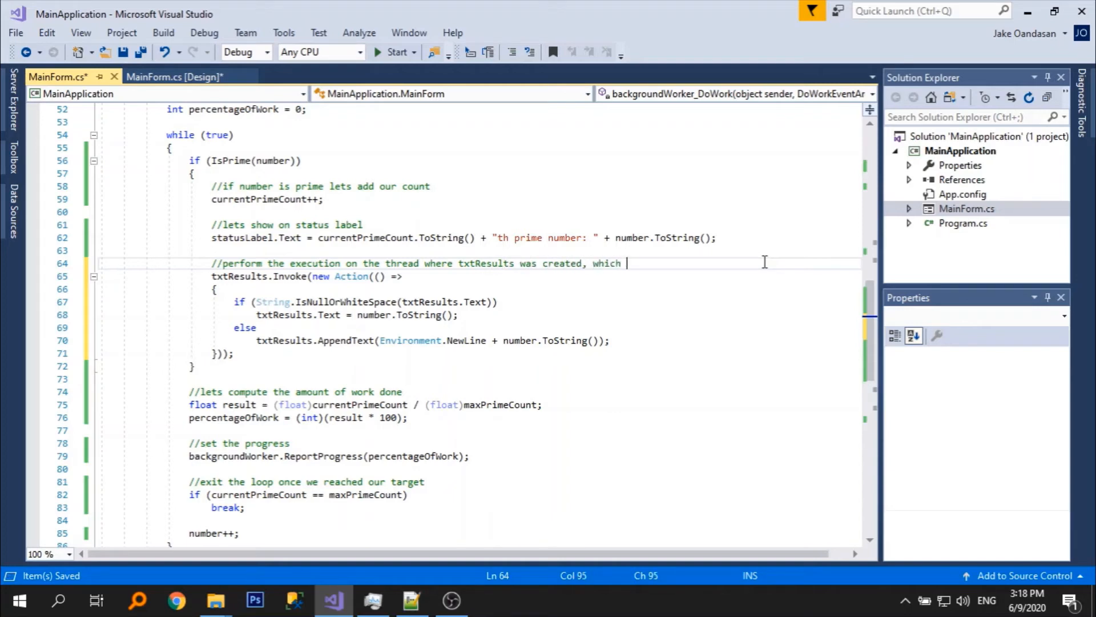
type("is probably the main")
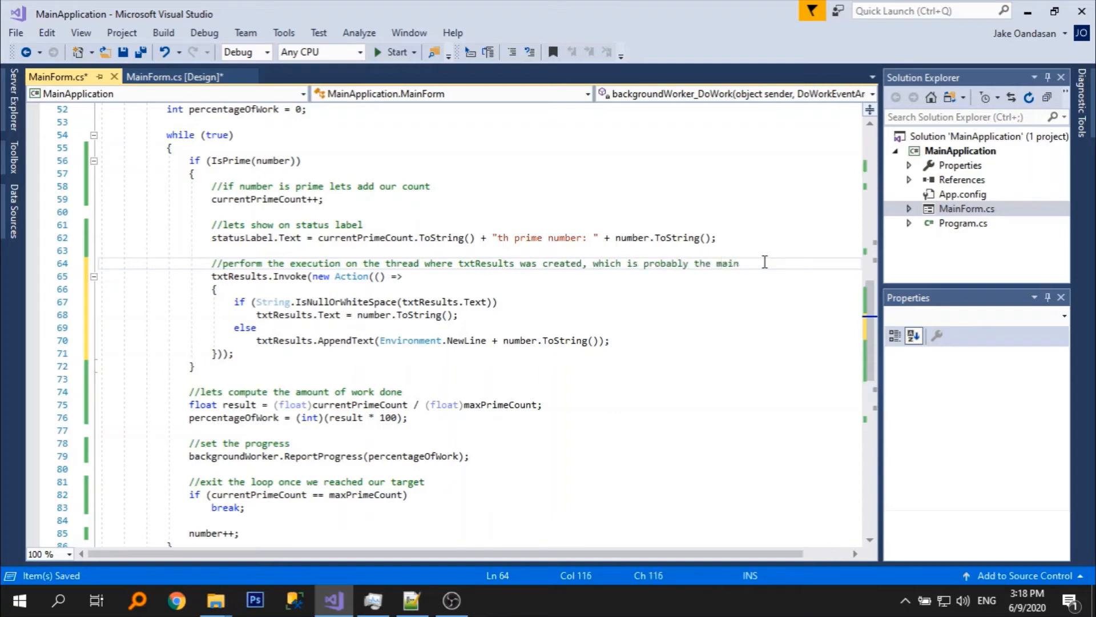
type("/UI thread")
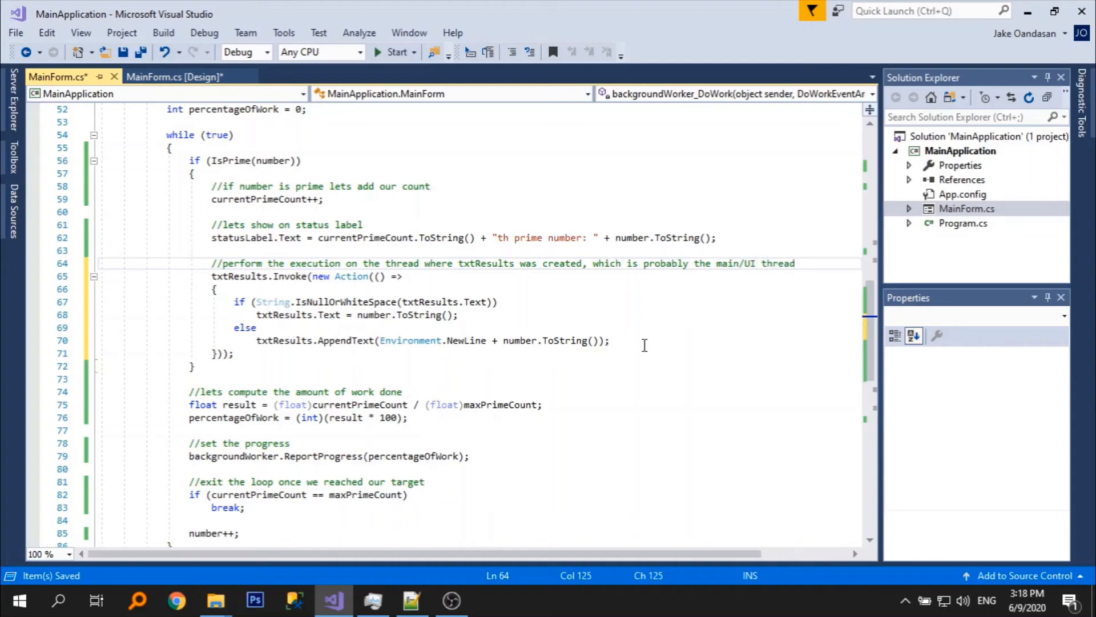
type("//letst")
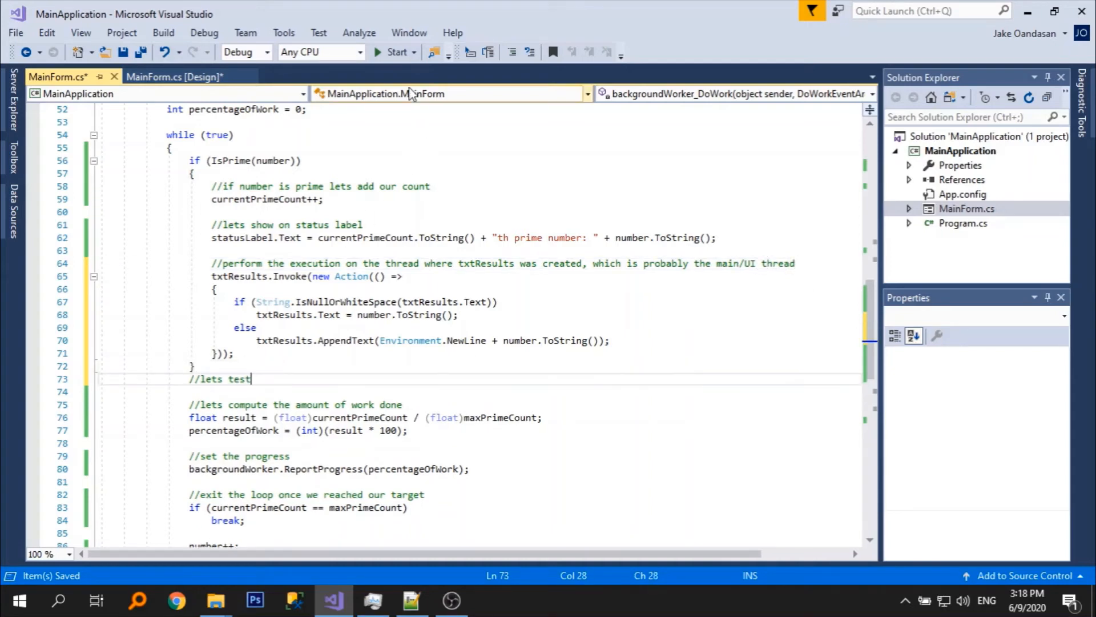
Run the prime finder, which fills the results box through 7919, and dismiss the Done! message.
left_click(396, 51)
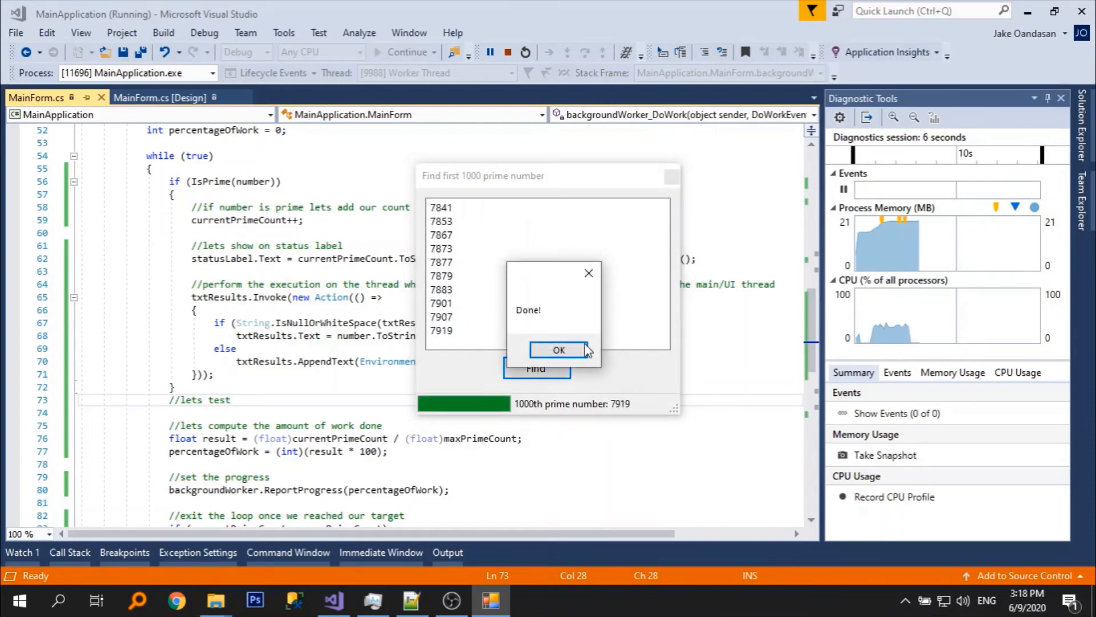
left_click(558, 349)
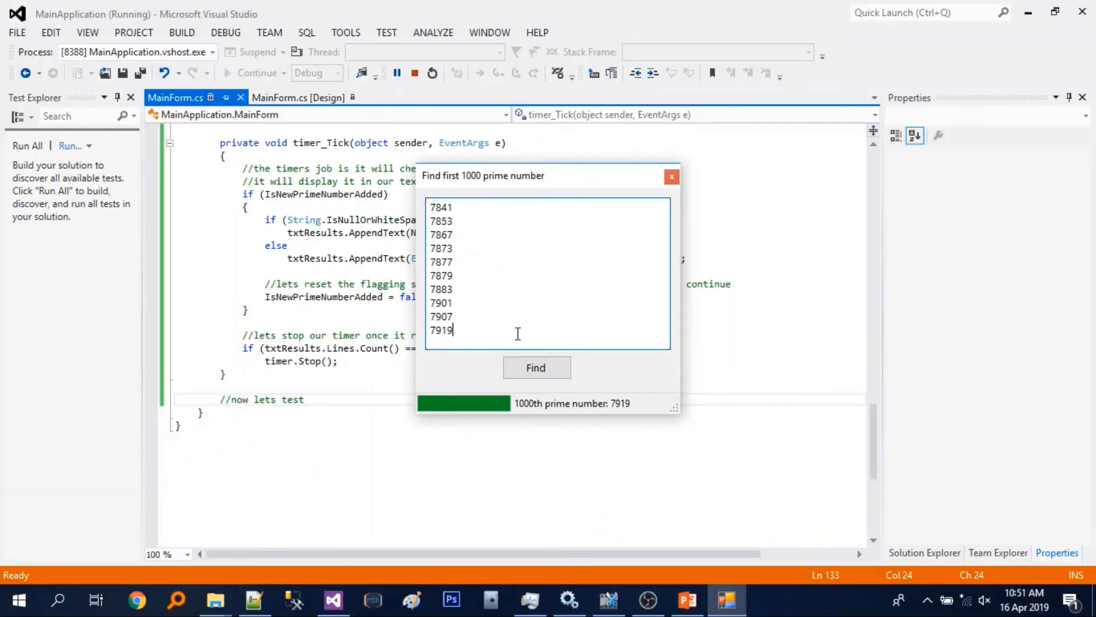
Select all the listed primes in the running form's results box for copying.
right_click(546, 330)
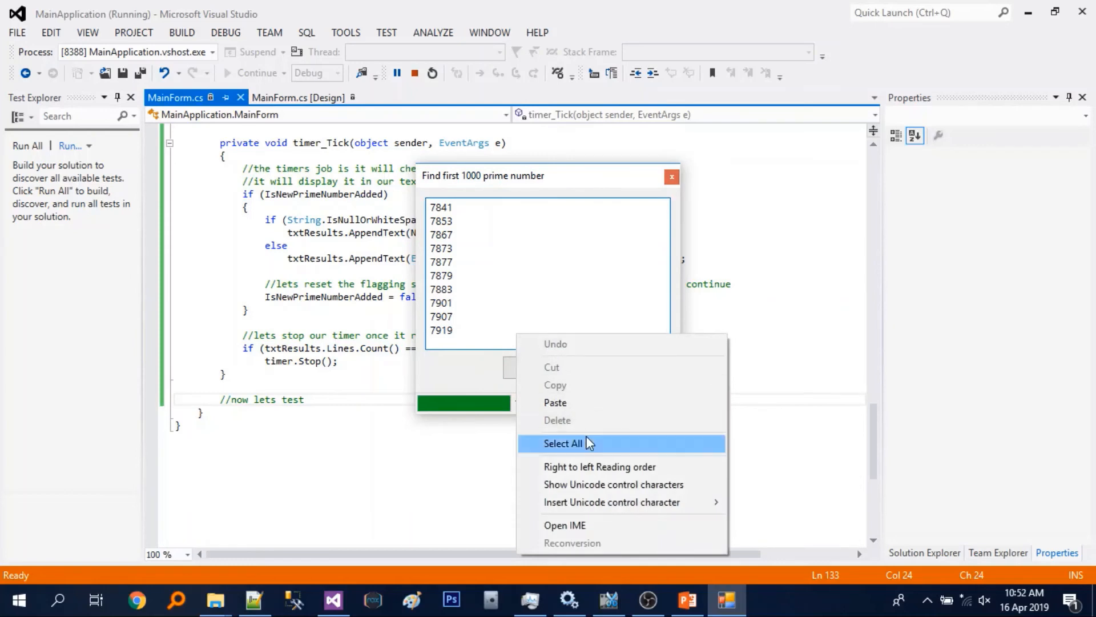
left_click(563, 443)
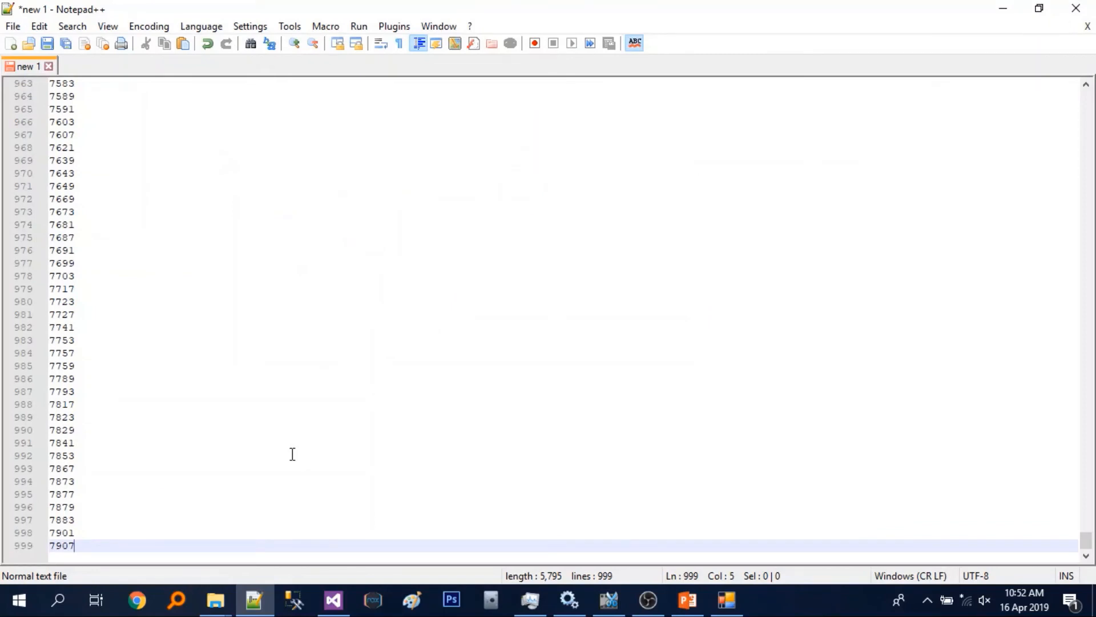
Paste the primes into a new document and annotate 7919 with ' - it is in 1000th line'.
left_click(11, 42)
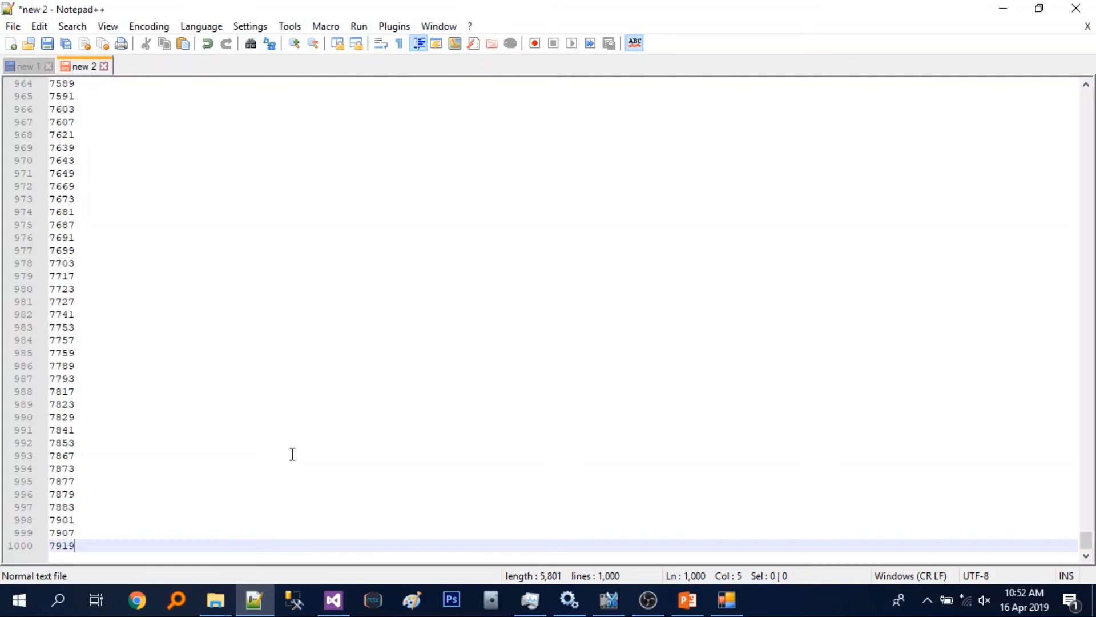
mouse_move(441, 236)
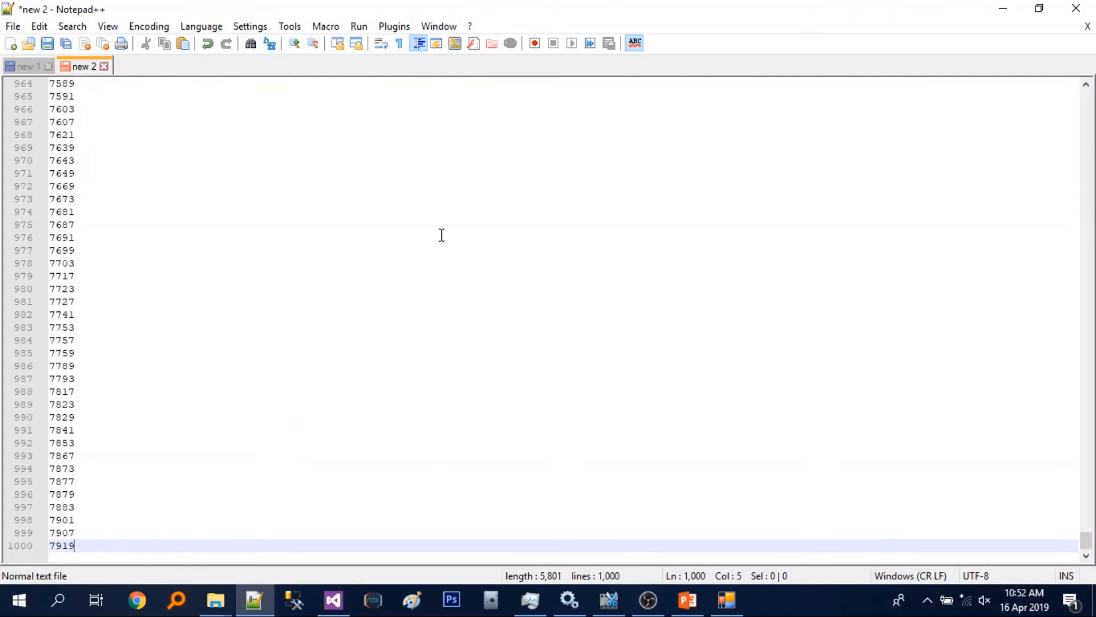
type("-")
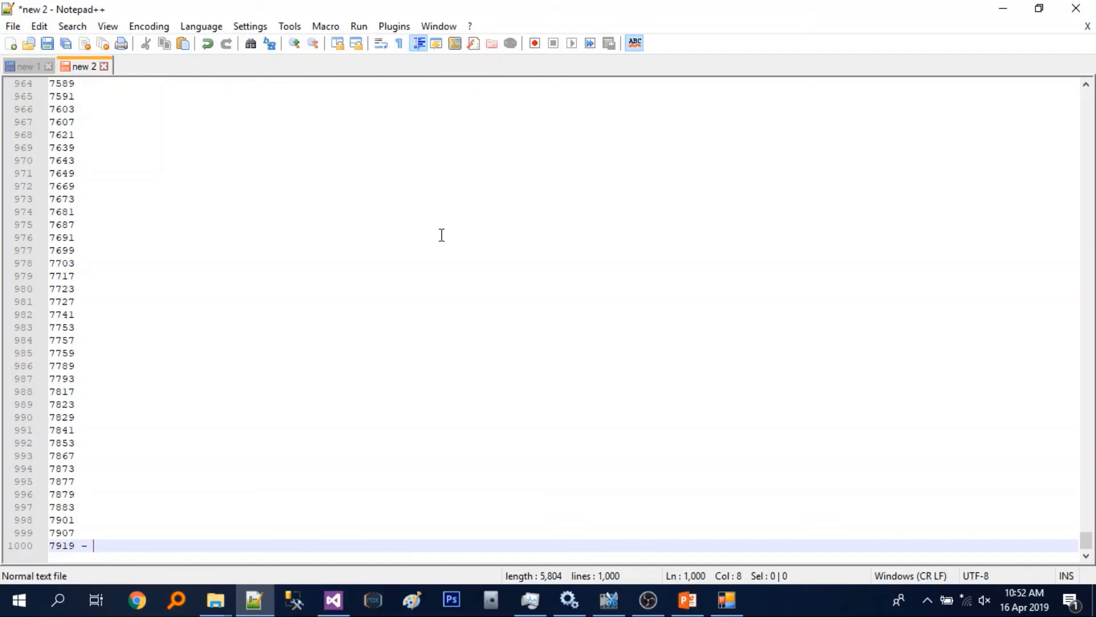
type("it")
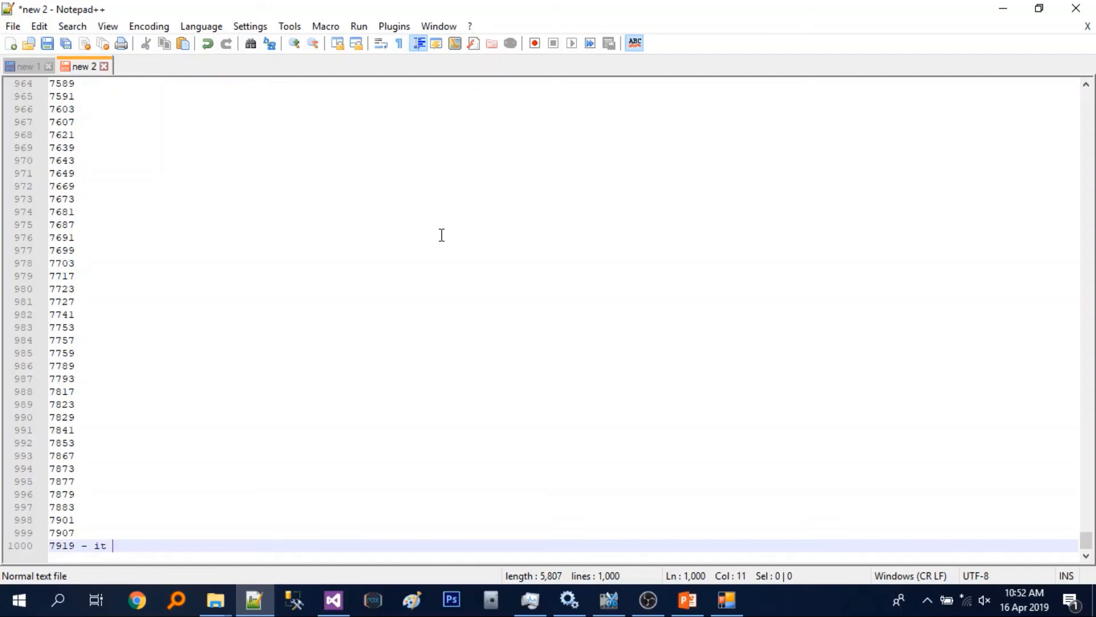
type("is in")
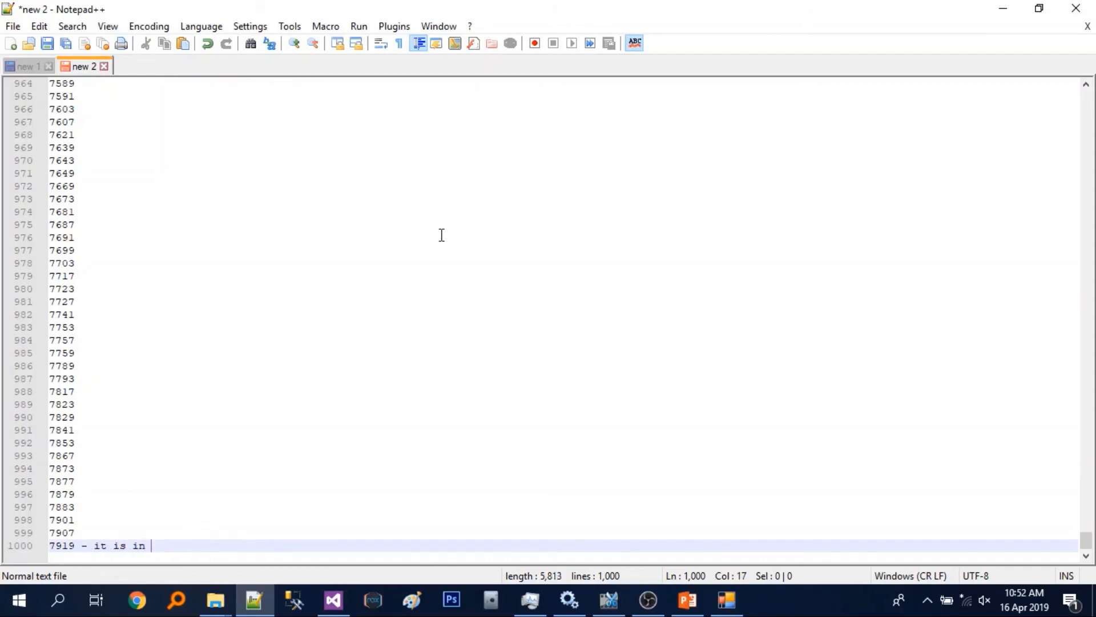
type("1000")
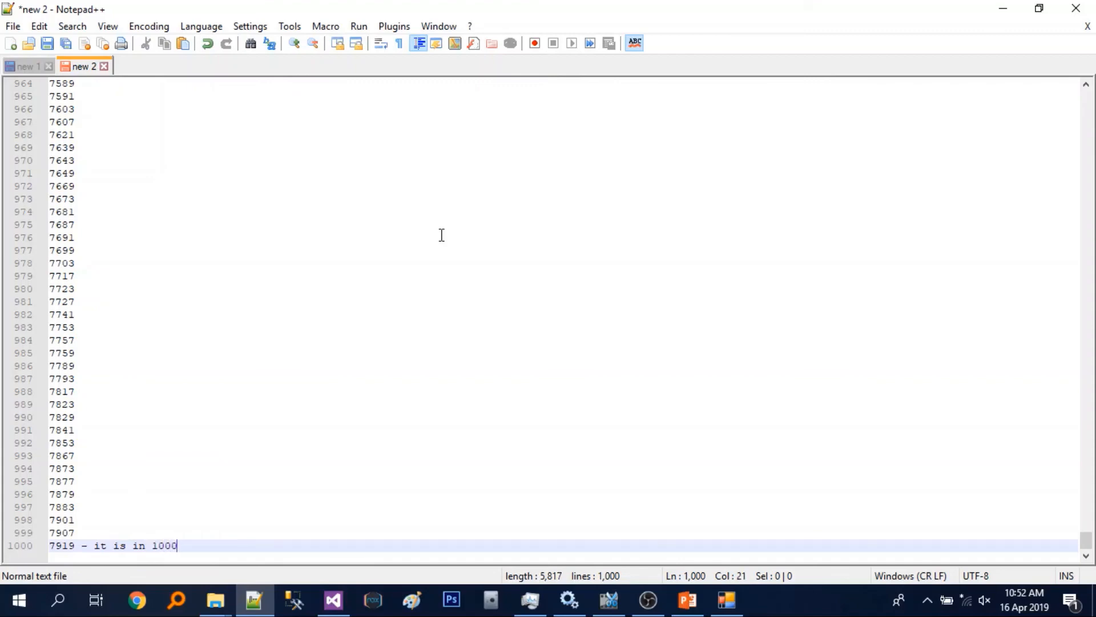
type("th line")
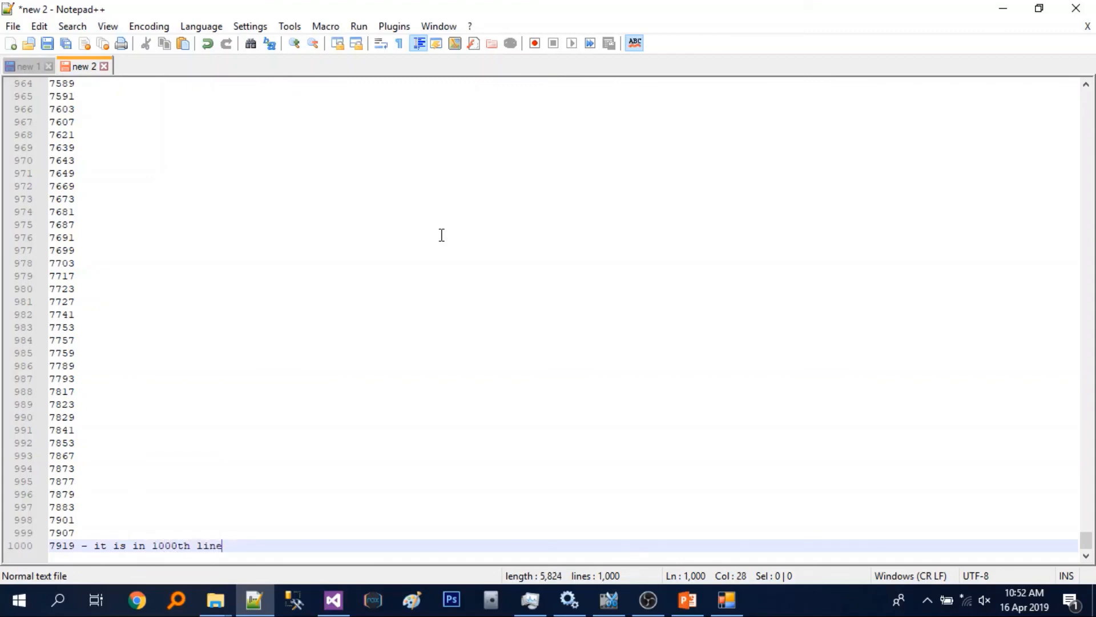